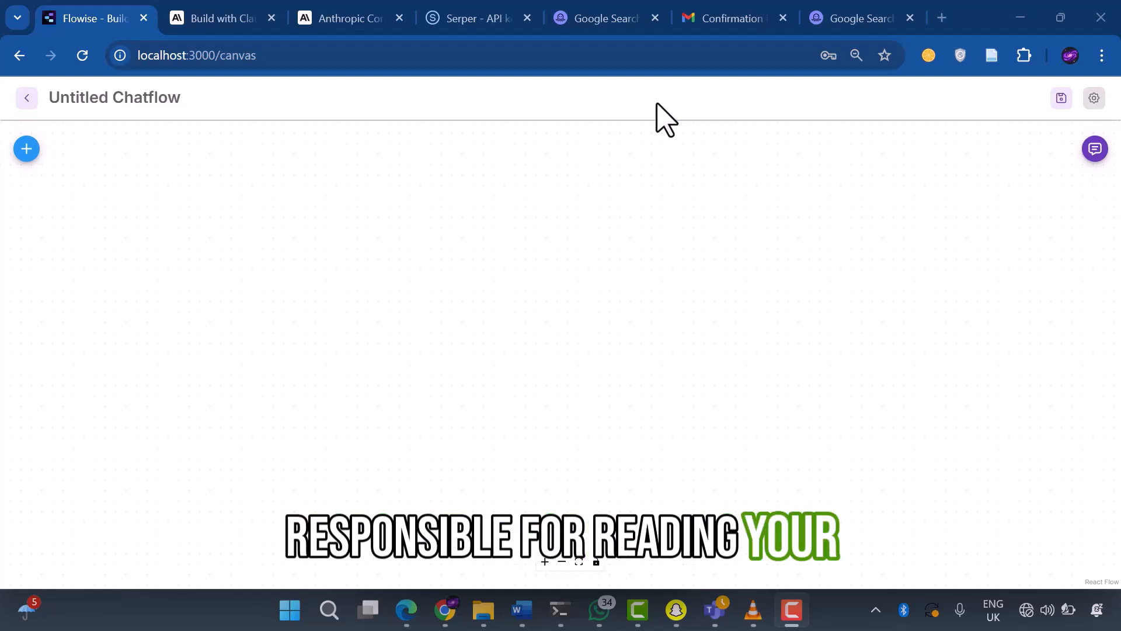
Add a File Loader node from Document Loaders onto the empty chatflow canvas.
left_click(25, 149)
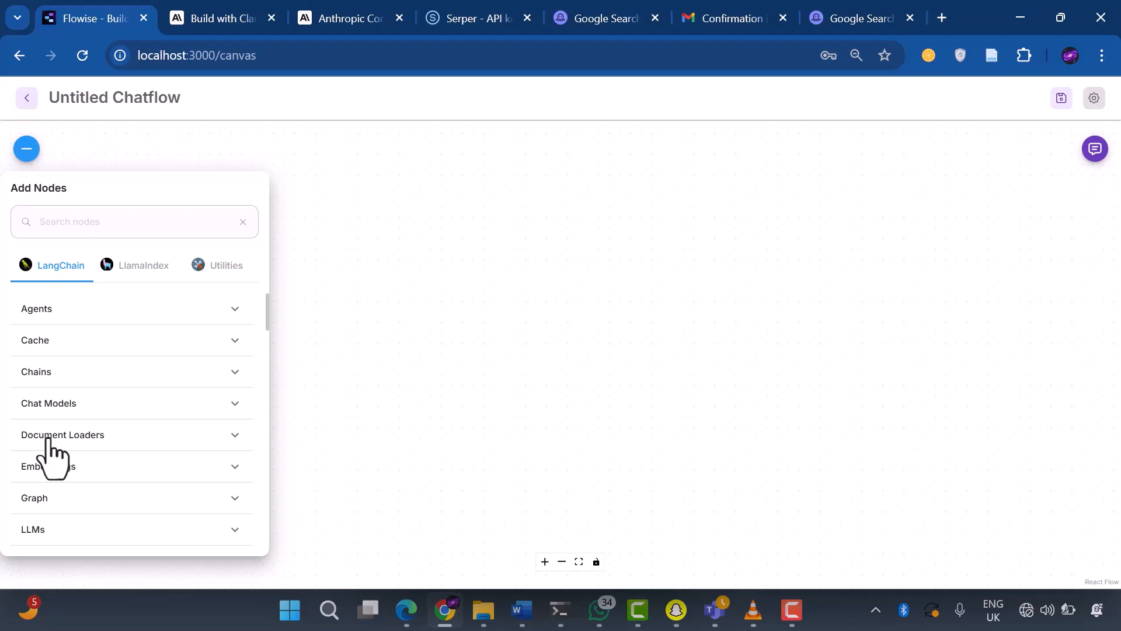
left_click(63, 434)
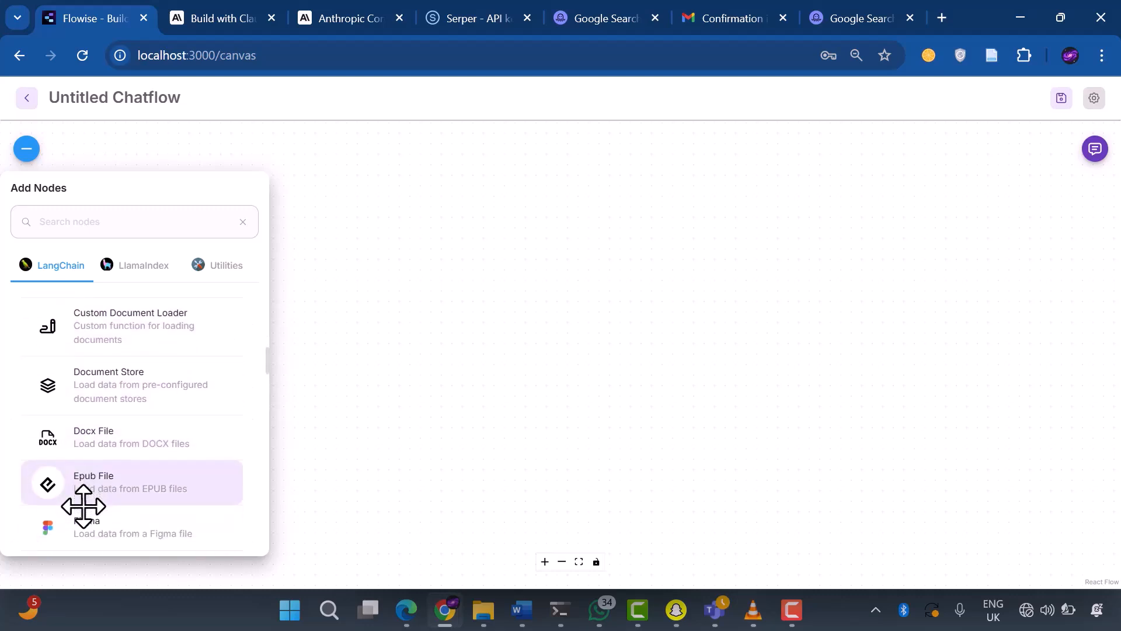
scroll("down", 3)
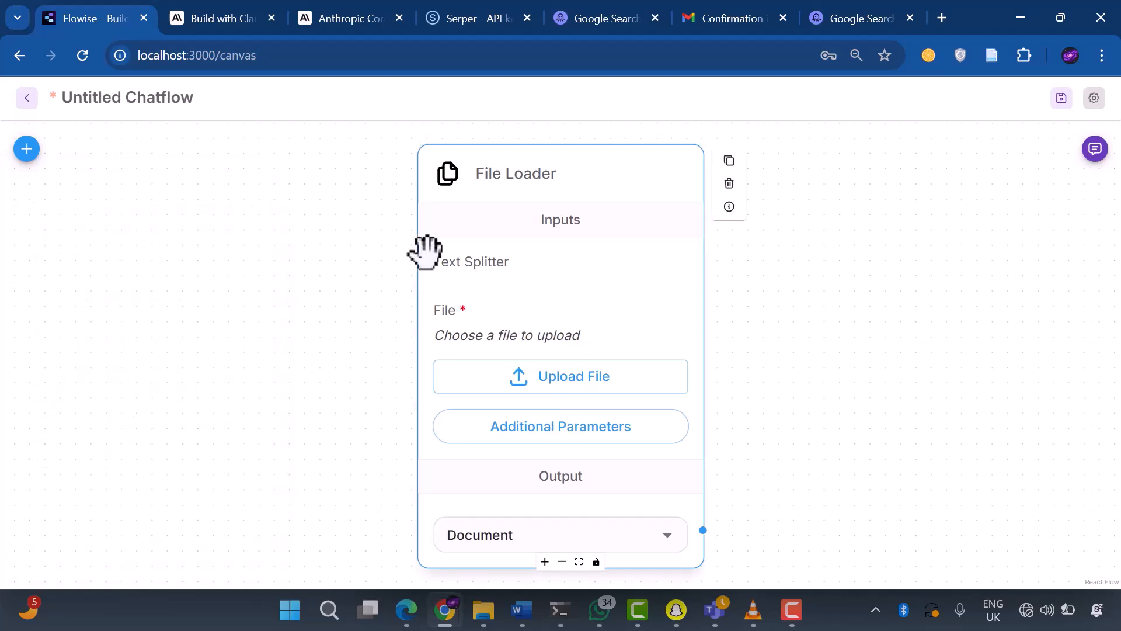
mouse_move(587, 342)
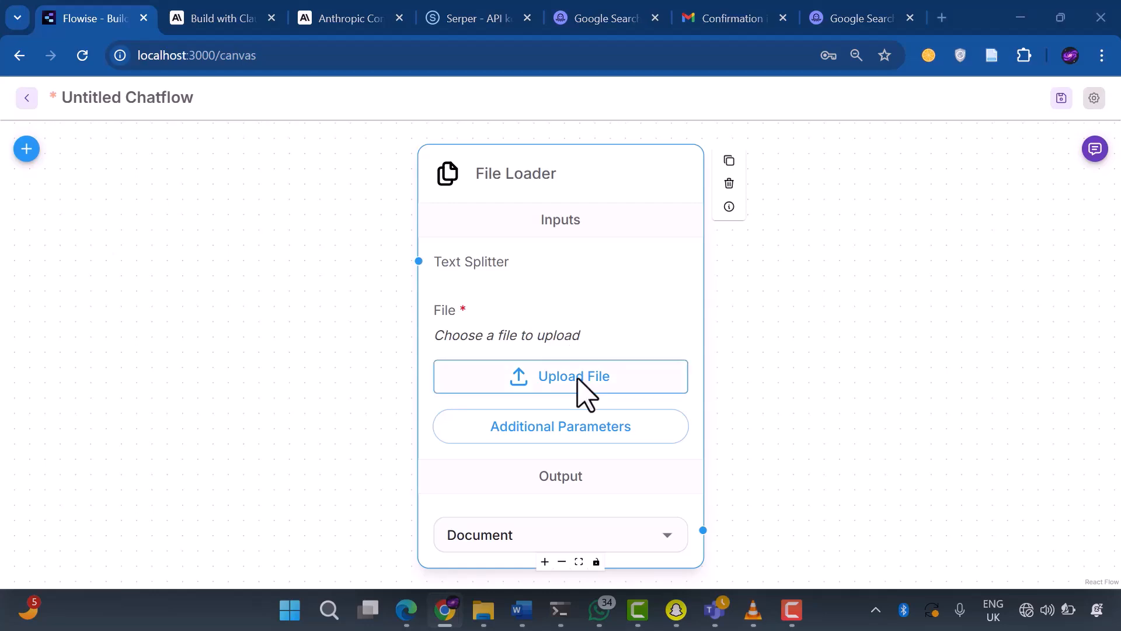
Attach ssrn-2599271.pdf from Downloads as the File Loader's file.
left_click(561, 376)
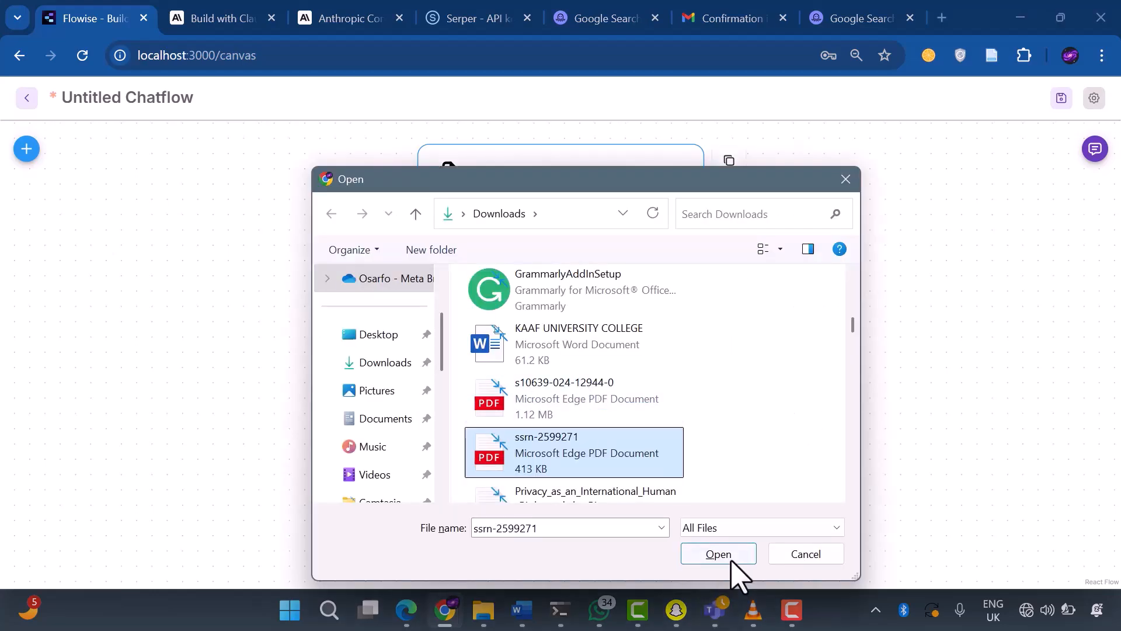
left_click(717, 554)
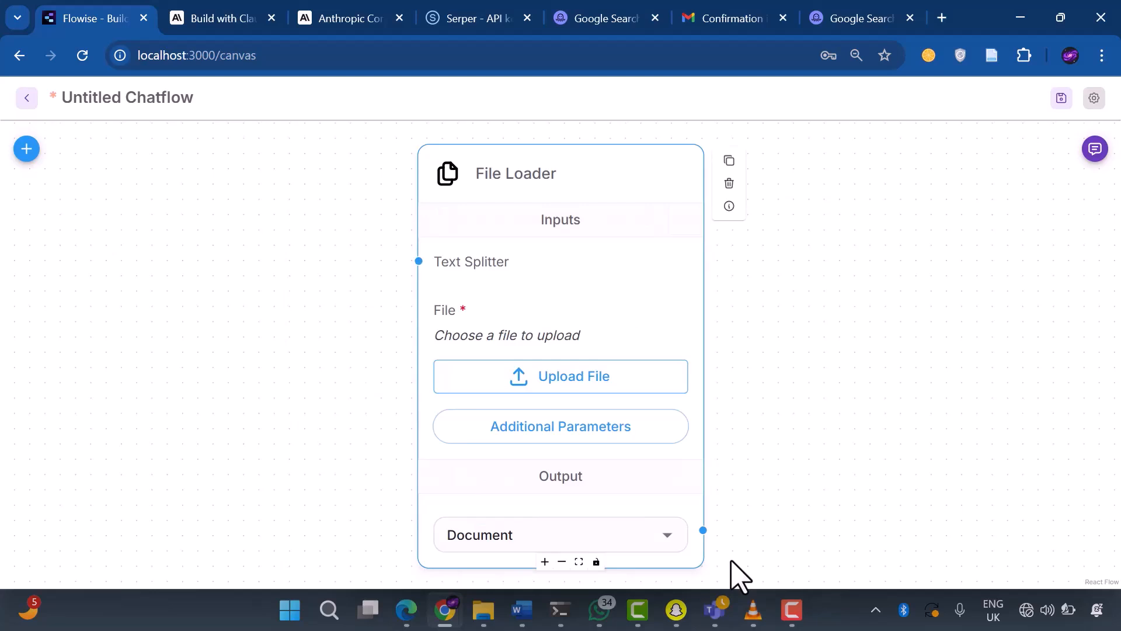
left_click(560, 376)
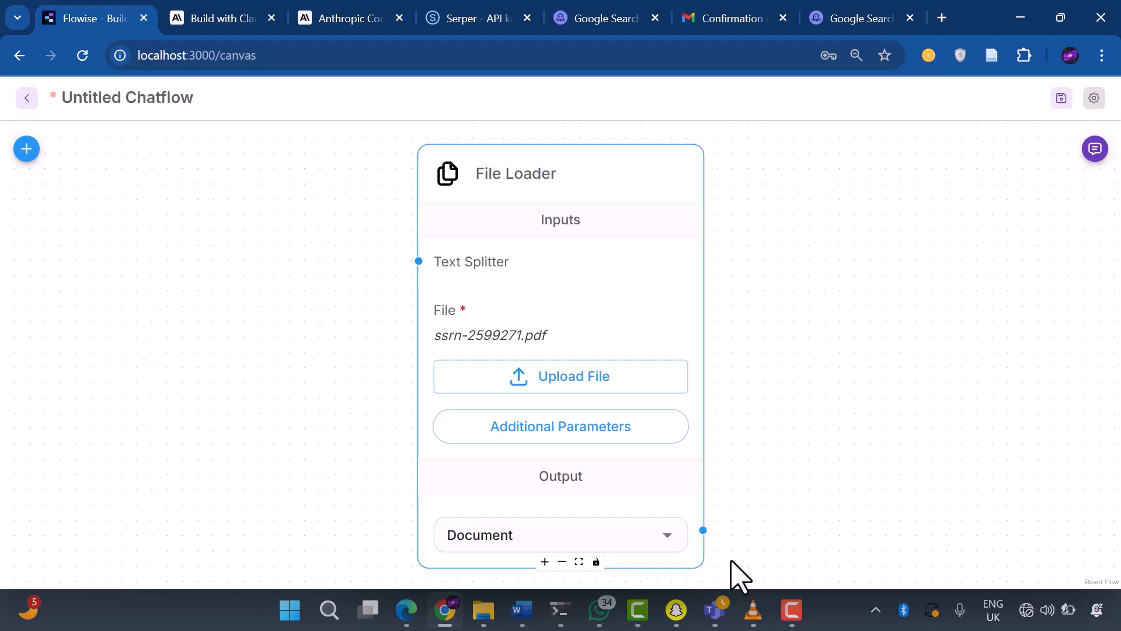
mouse_move(25, 149)
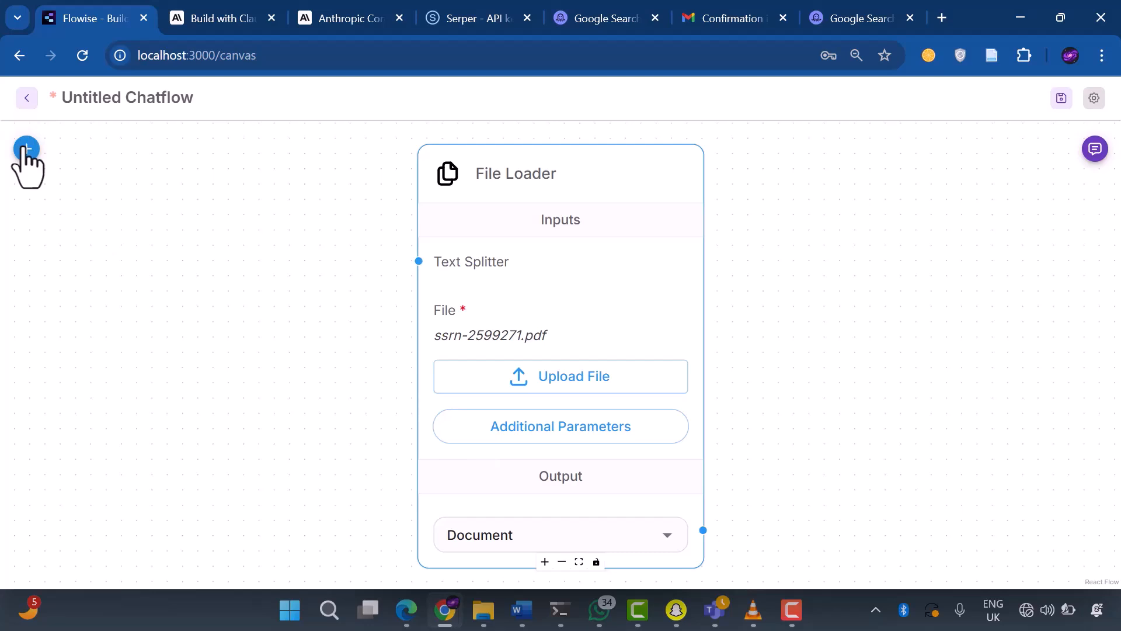
Place a Recursive Character Text Splitter (chunk size 1000, overlap 200) and show its Additional Parameters.
left_click(26, 149)
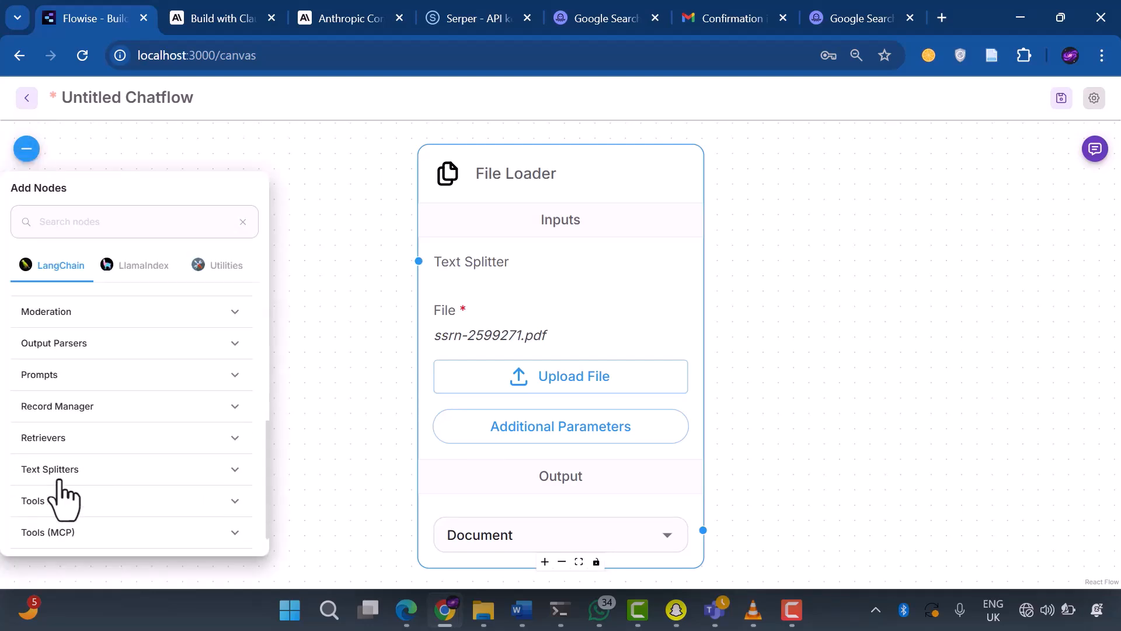
scroll("down", 3)
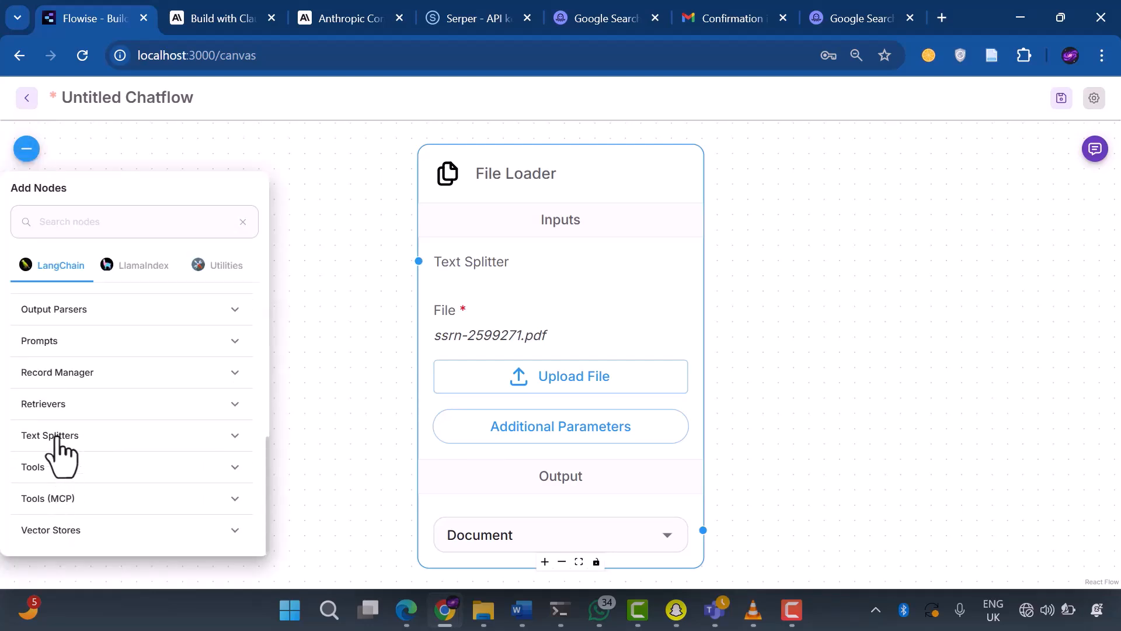
left_click(50, 434)
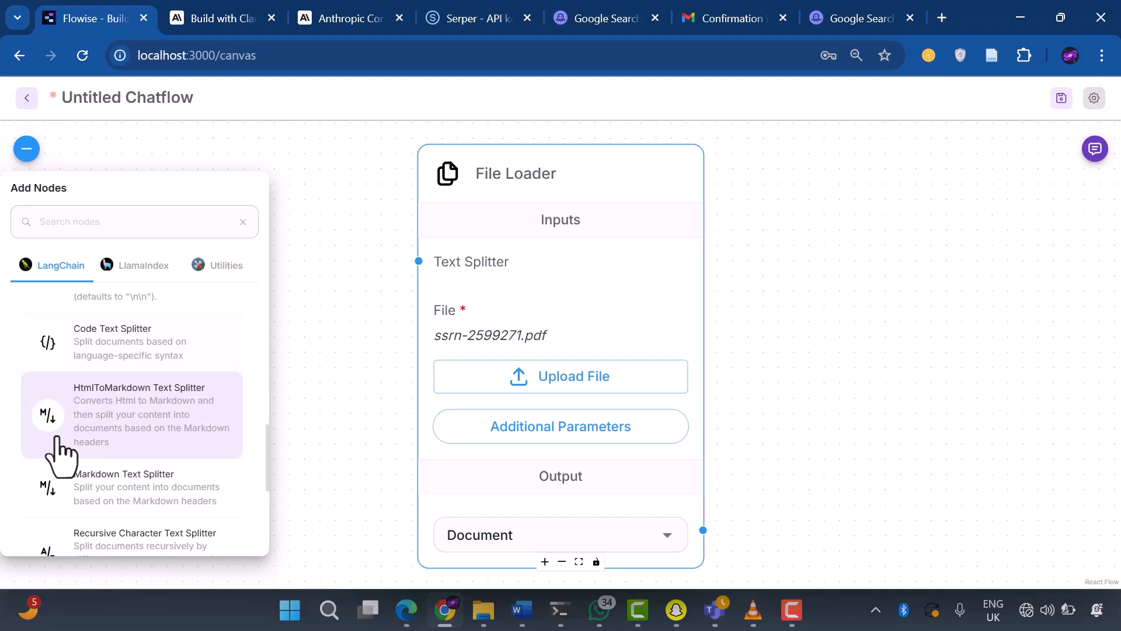
scroll("down", 3)
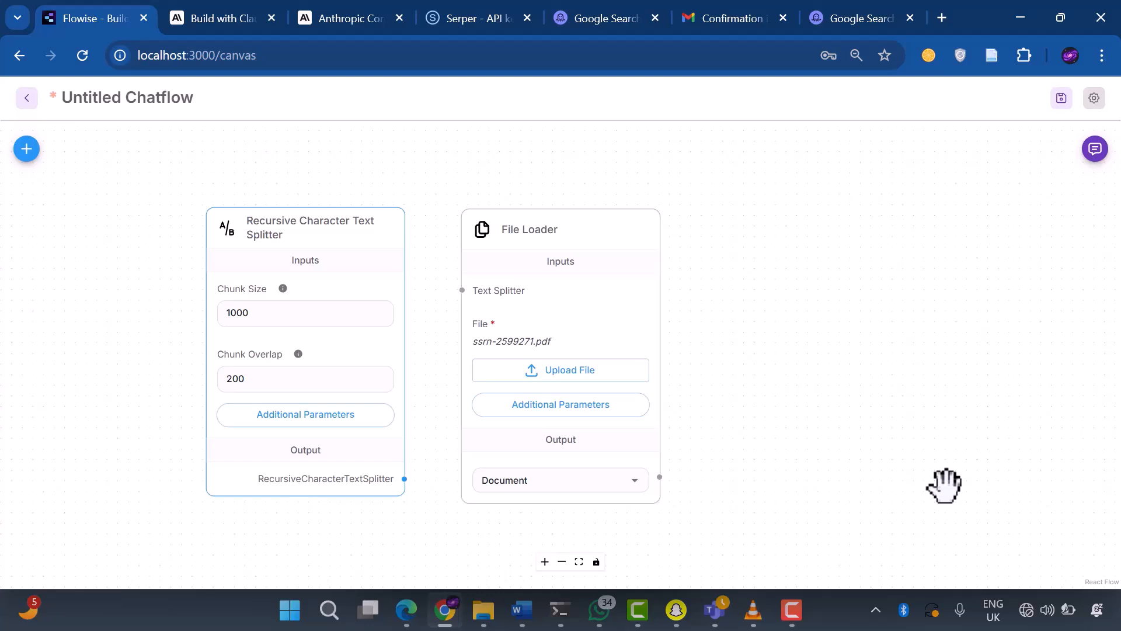
left_click(305, 414)
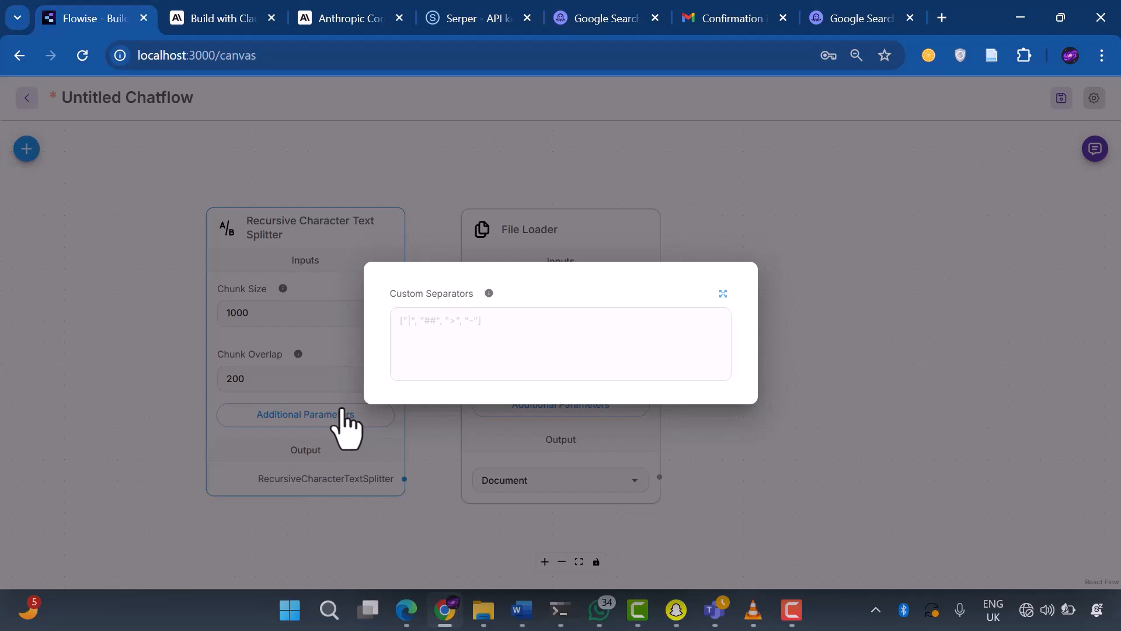
Dismiss the Custom Separators dialog, leaving the separators blank.
left_click(560, 343)
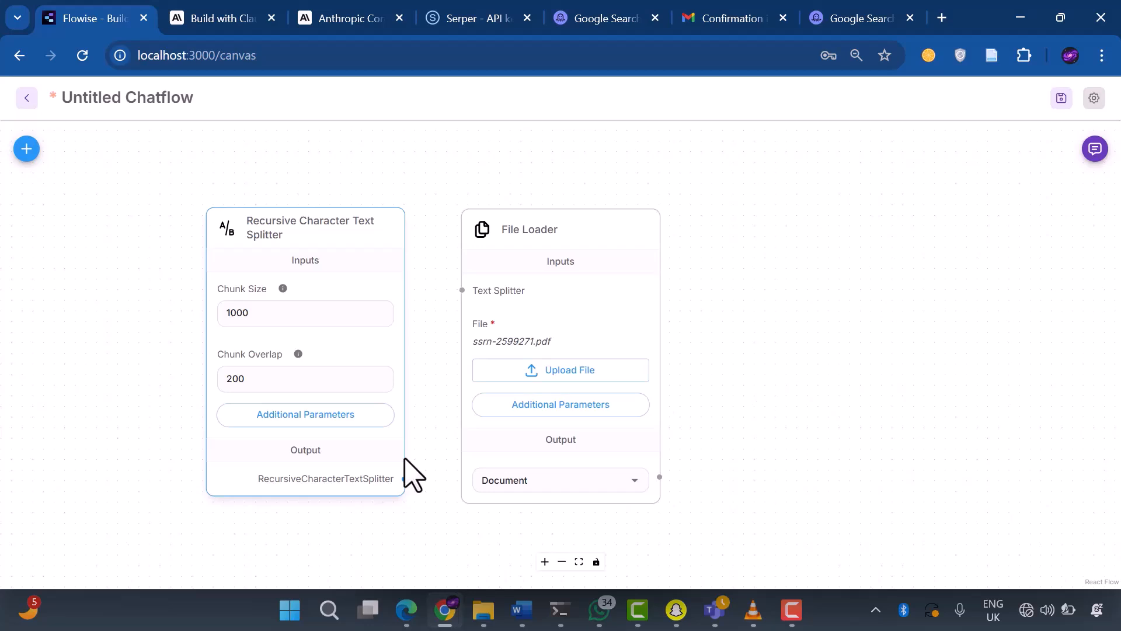
mouse_move(406, 479)
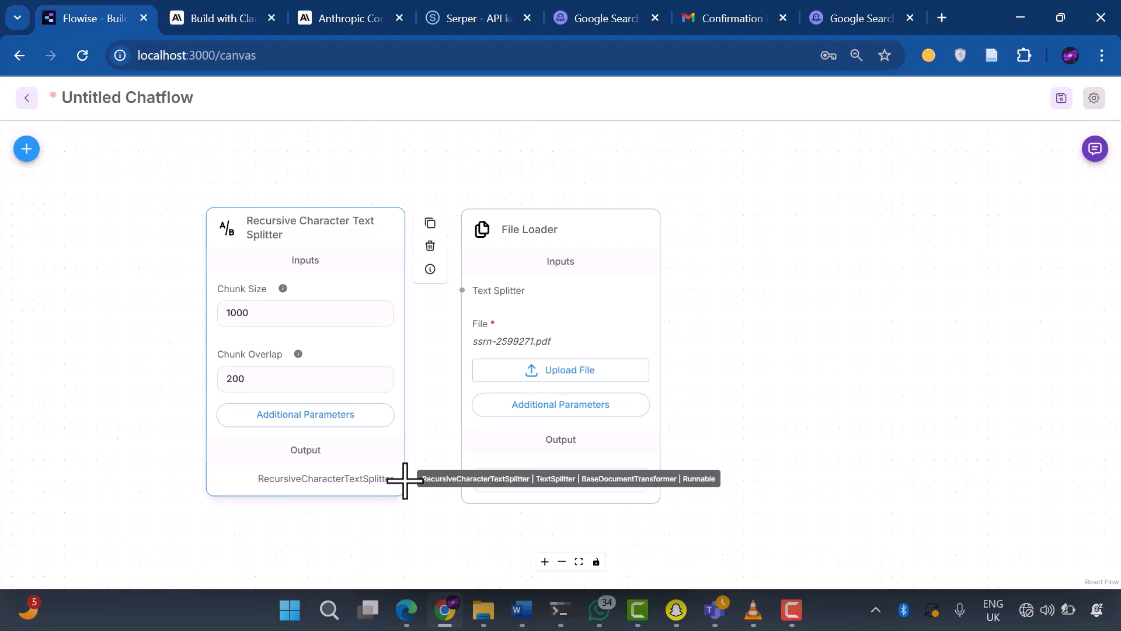
Save the chatflow as 'RAG Chatbot' and link the splitter into the File Loader.
left_click(1061, 98)
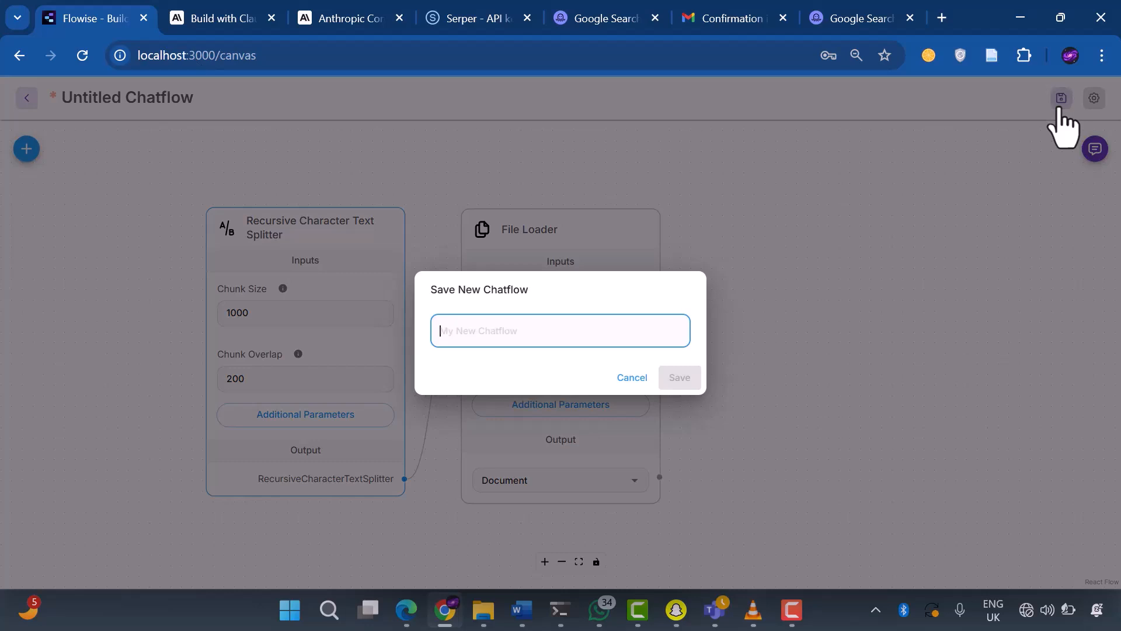
type("RAG Chatbot")
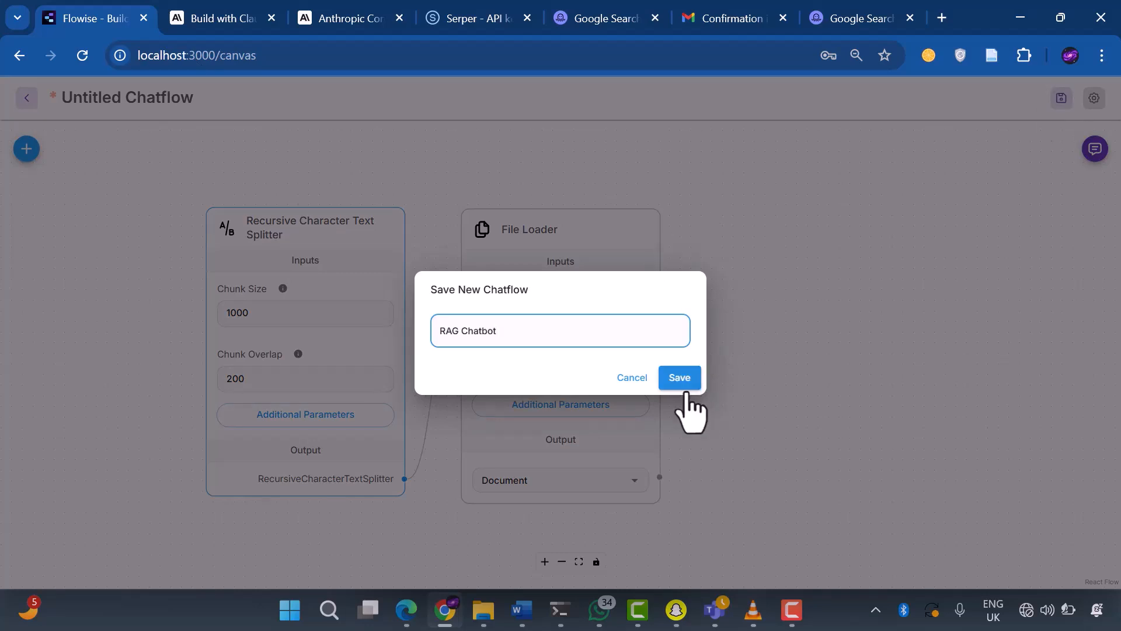
left_click(678, 378)
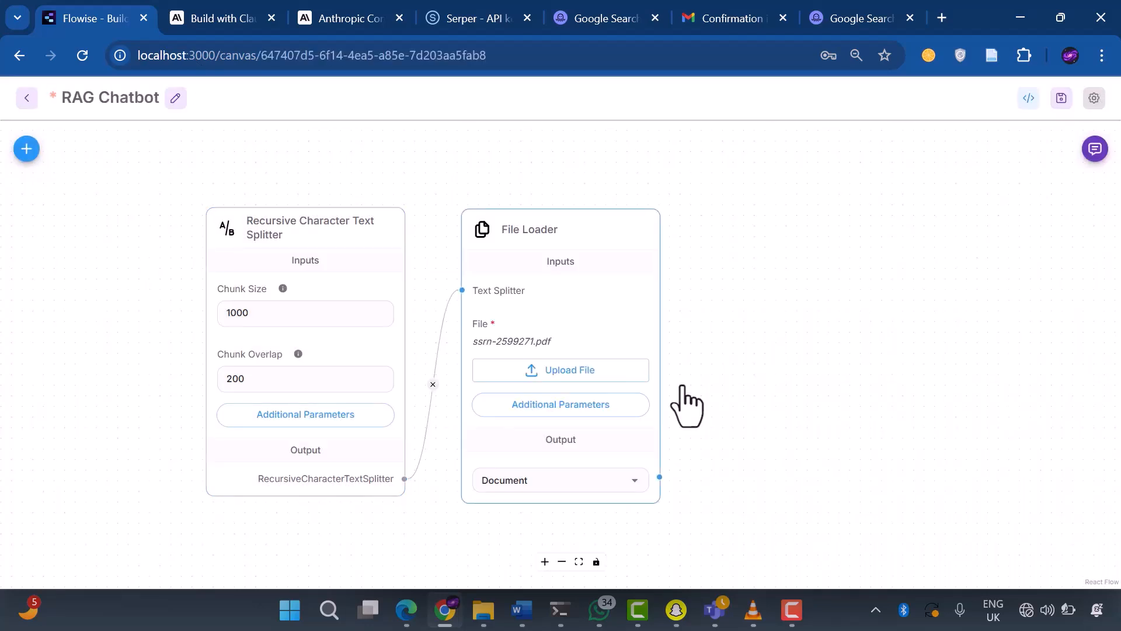
left_click(305, 313)
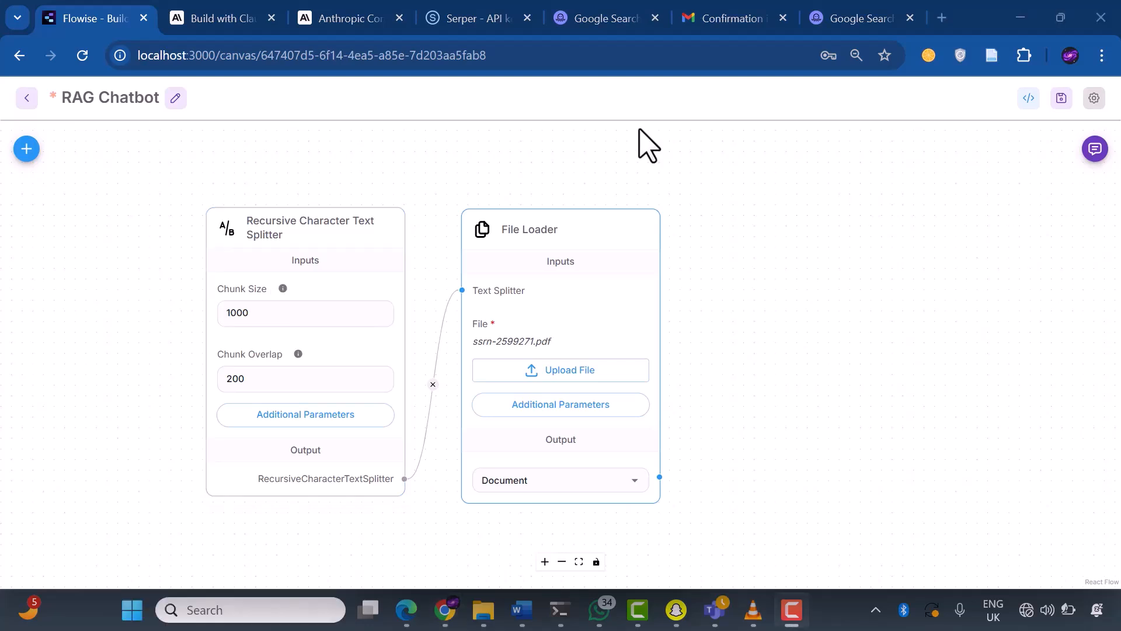
Scroll to the Embeddings category and place a GoogleGenerativeAI Embeddings node on the canvas.
left_click(25, 149)
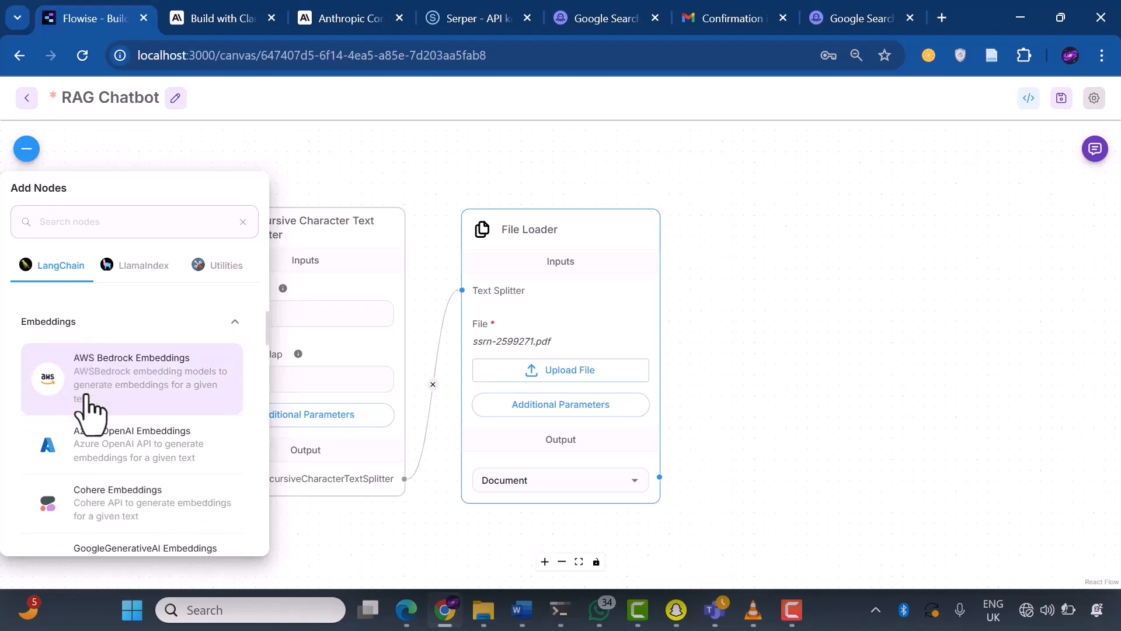
scroll("down", 3)
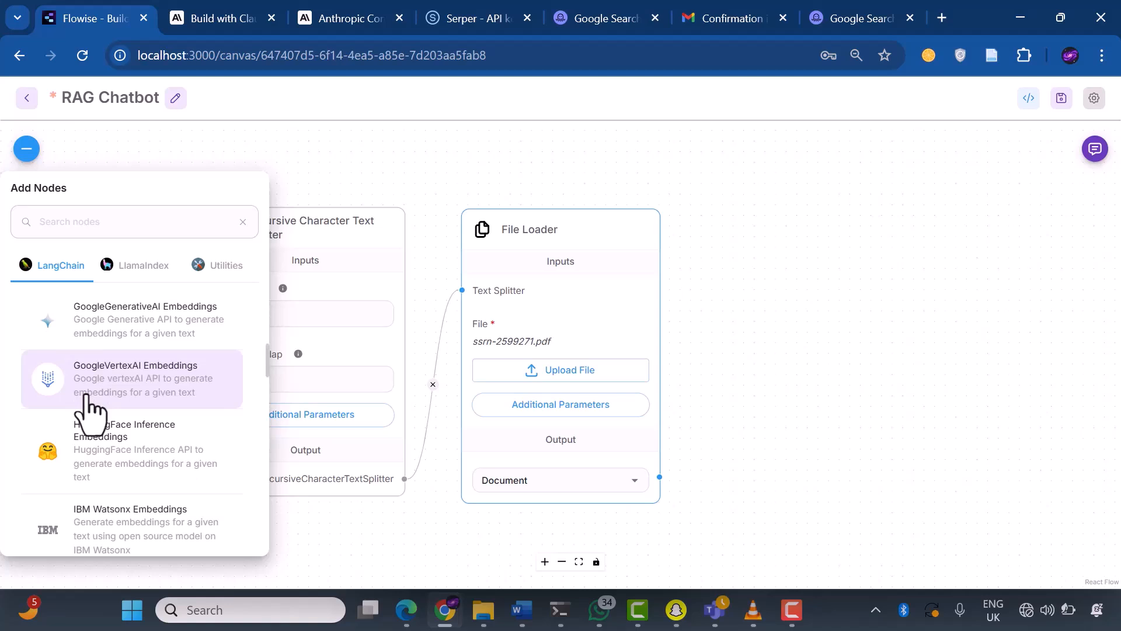
scroll("down", 3)
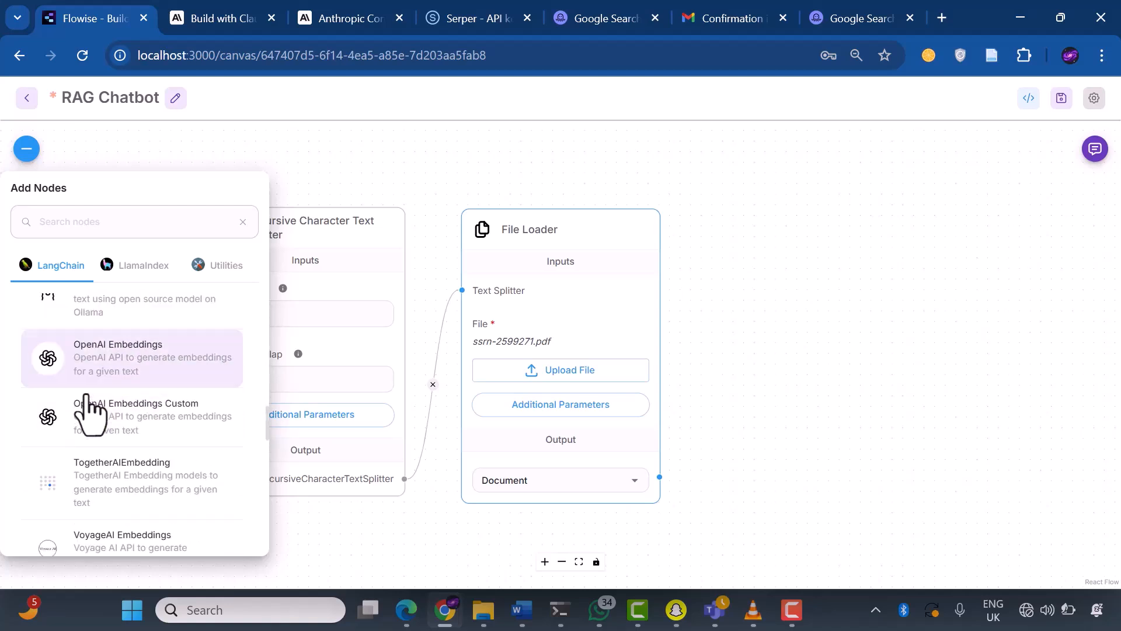
scroll("down", 3)
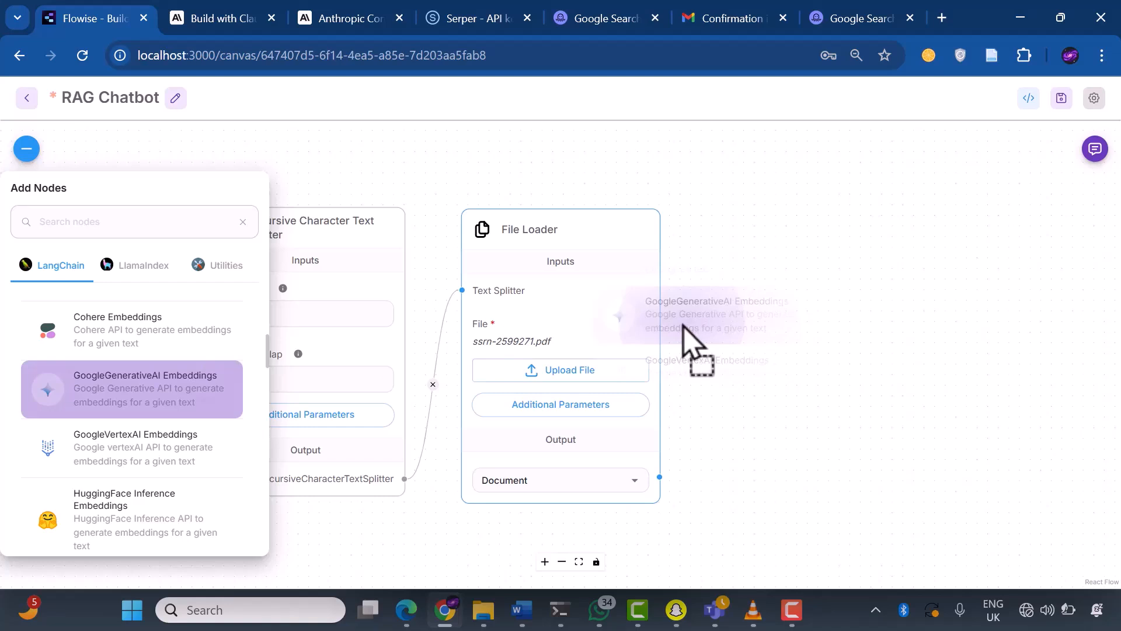
left_click(130, 388)
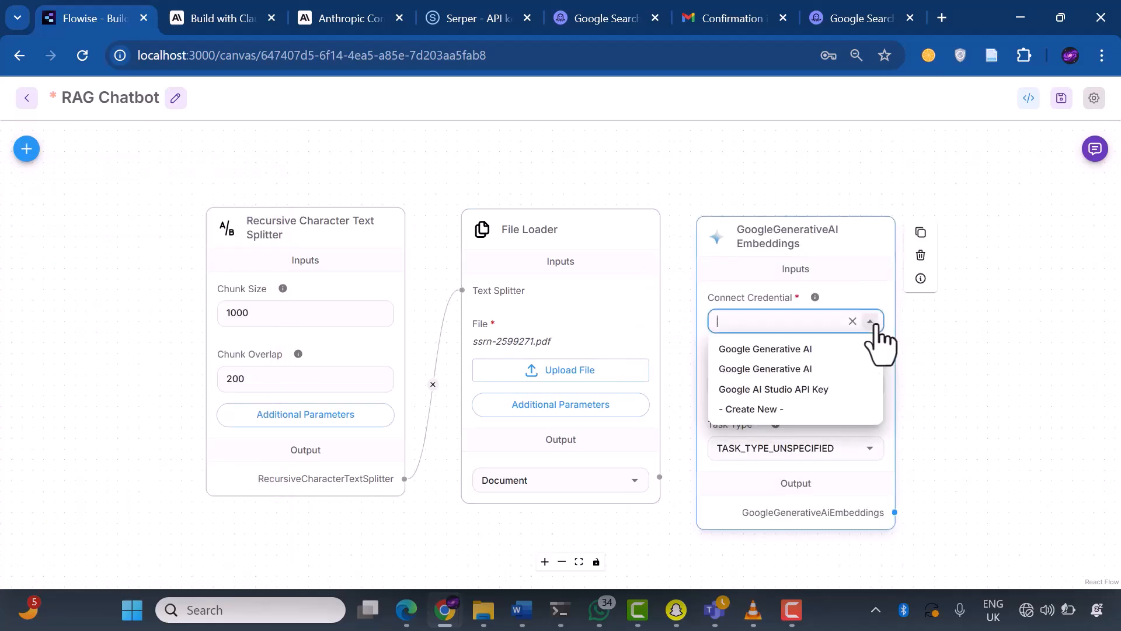
Select the Google Generative AI credential and set the task type to RETRIEVAL_DOCUMENT.
left_click(764, 349)
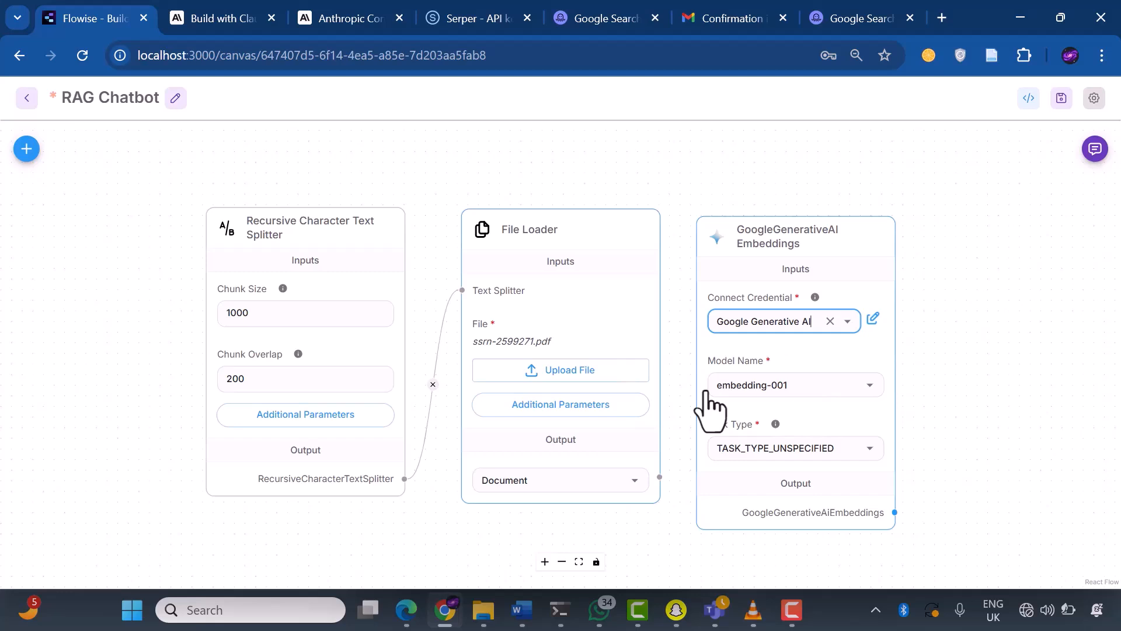
left_click(869, 448)
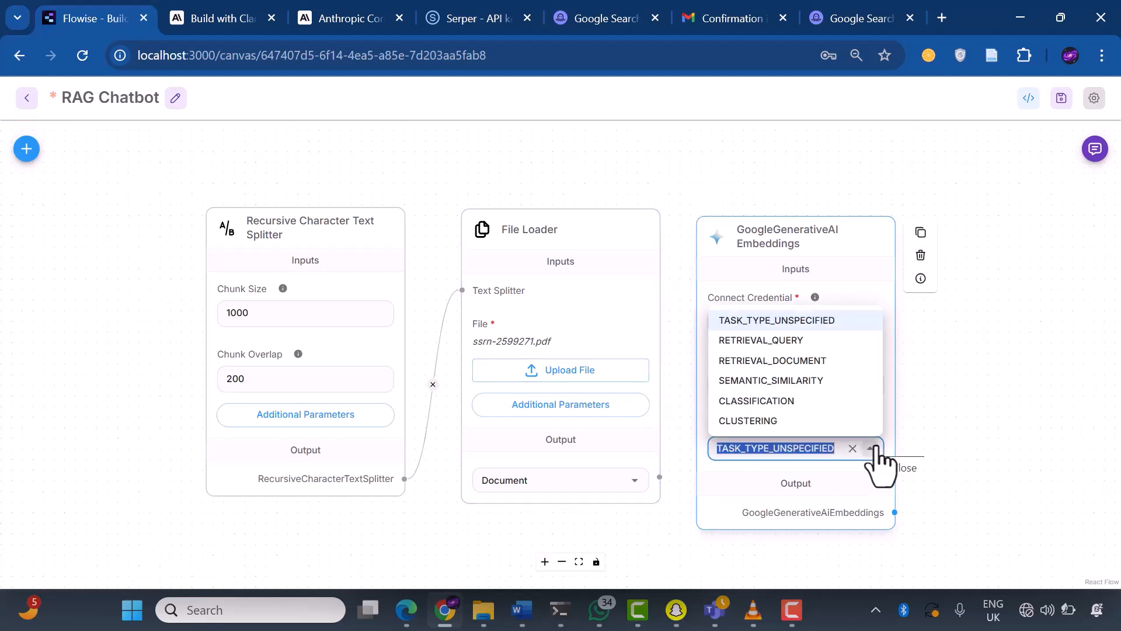
mouse_move(822, 386)
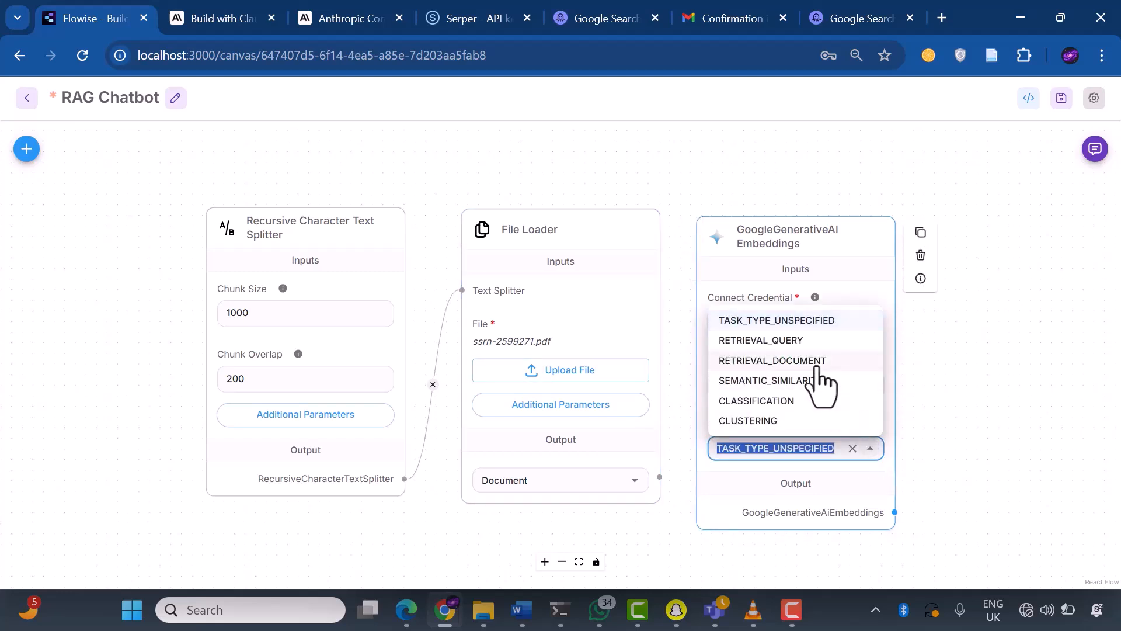
mouse_move(812, 369)
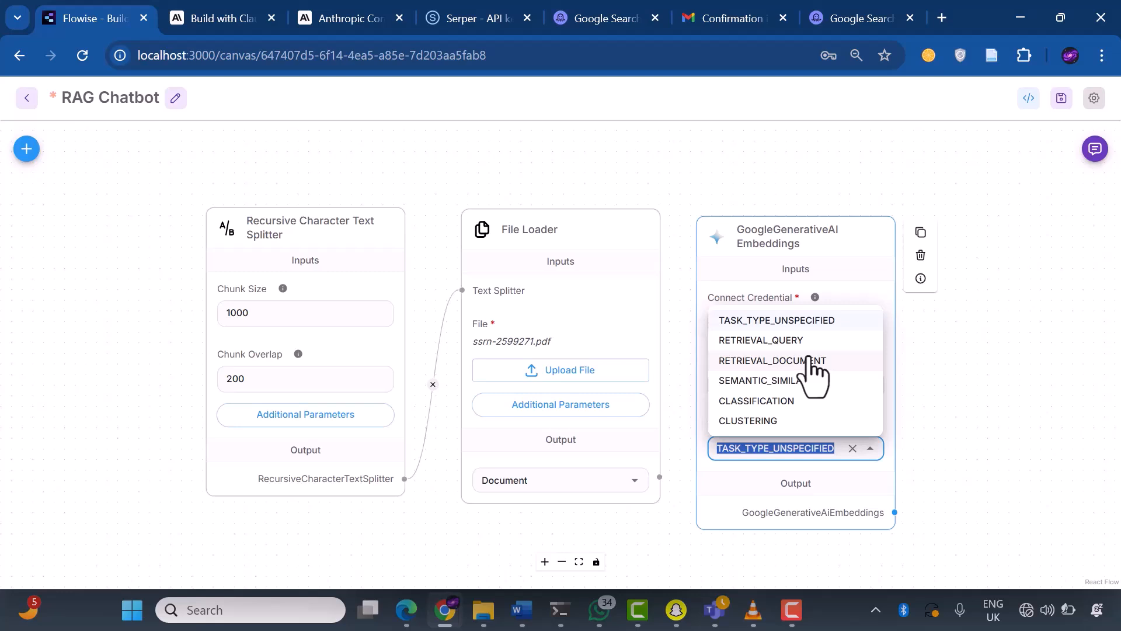
left_click(771, 359)
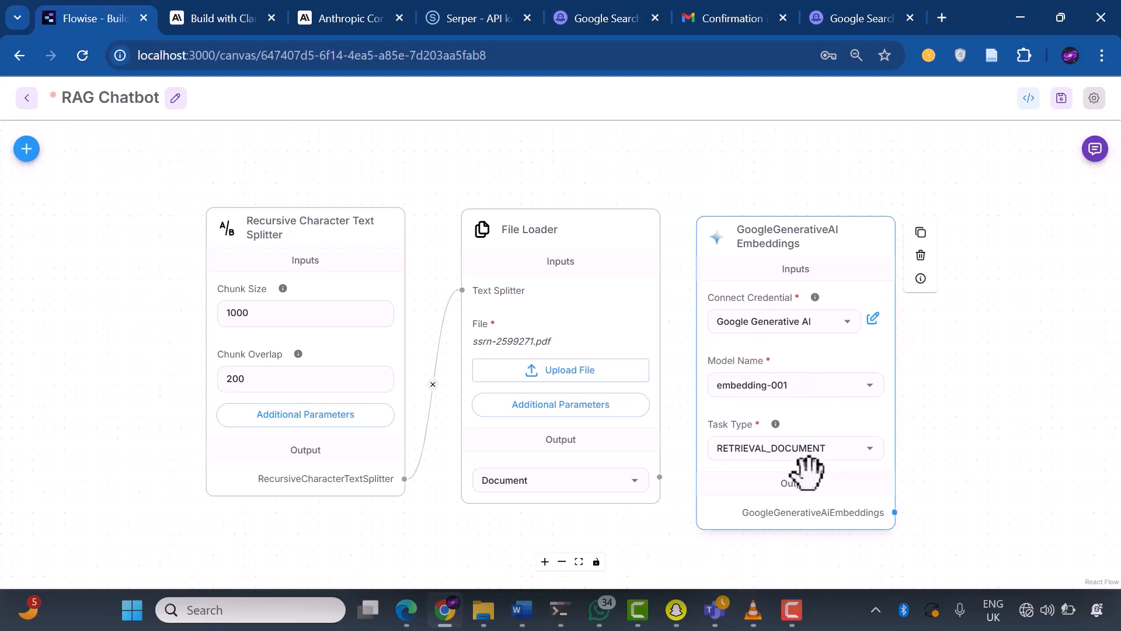
mouse_move(790, 535)
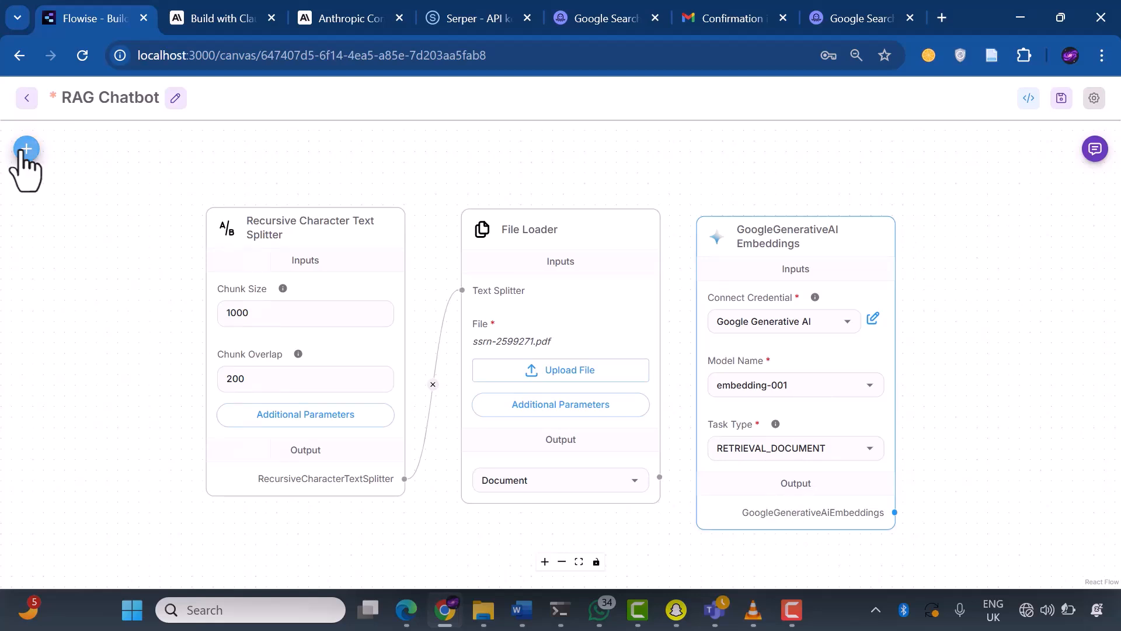
Expand the Vector Stores category in Add Nodes and scroll through its options.
left_click(26, 149)
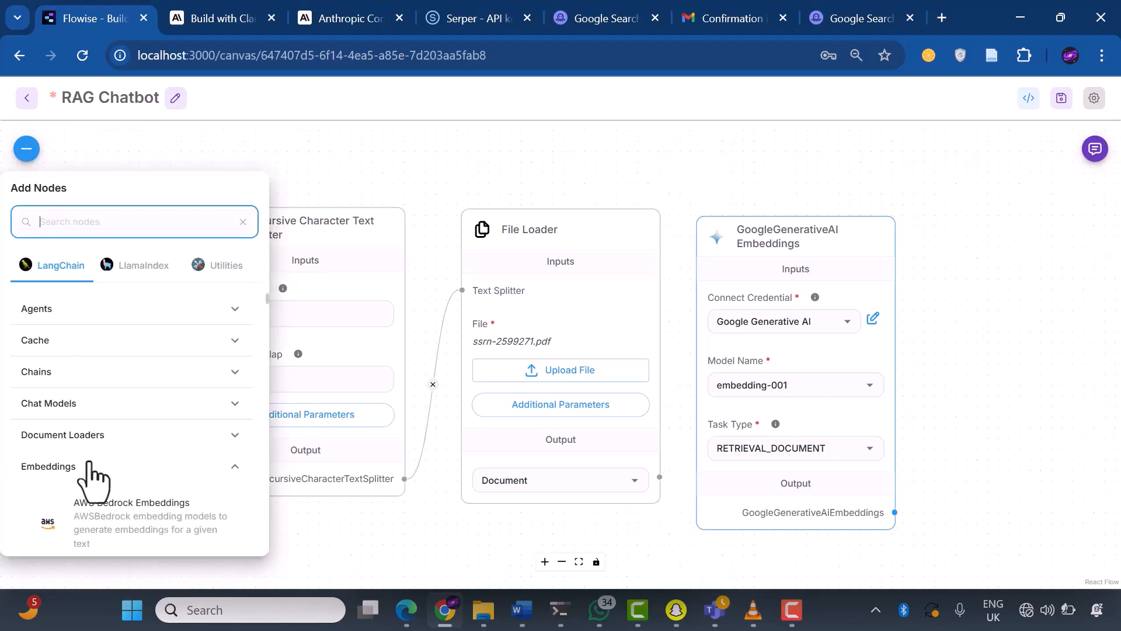
scroll("down", 3)
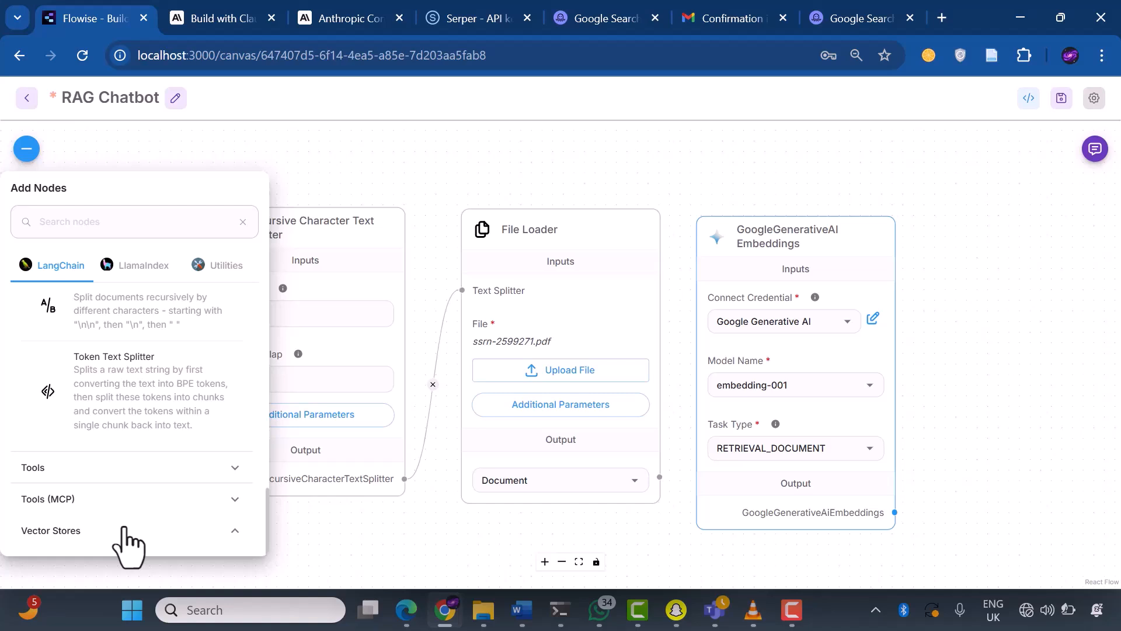
left_click(50, 530)
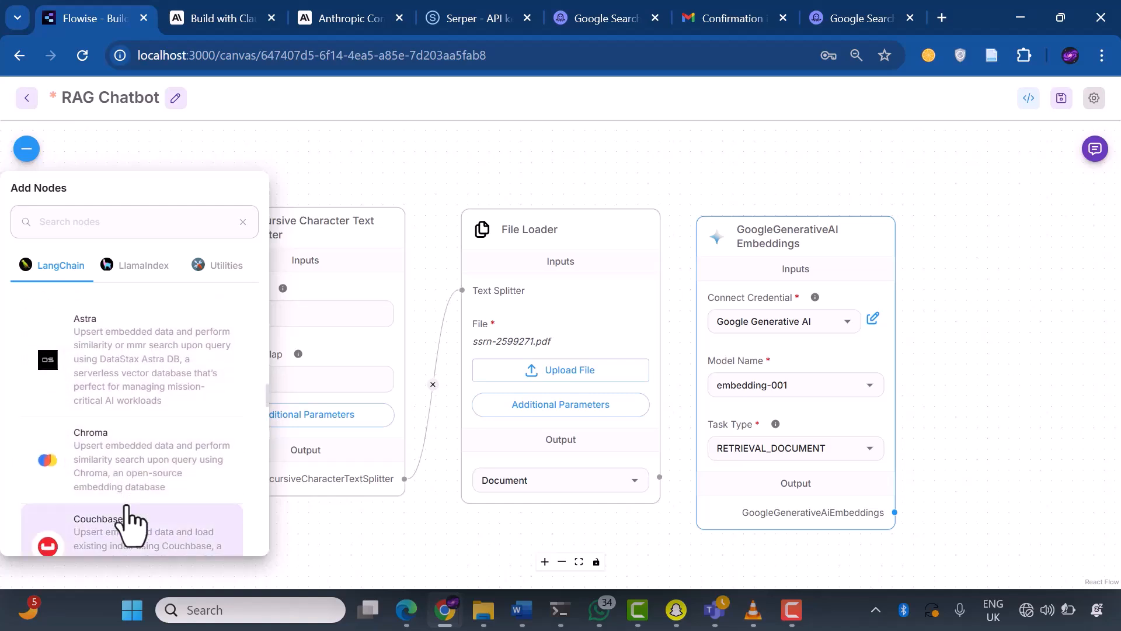
mouse_move(92, 402)
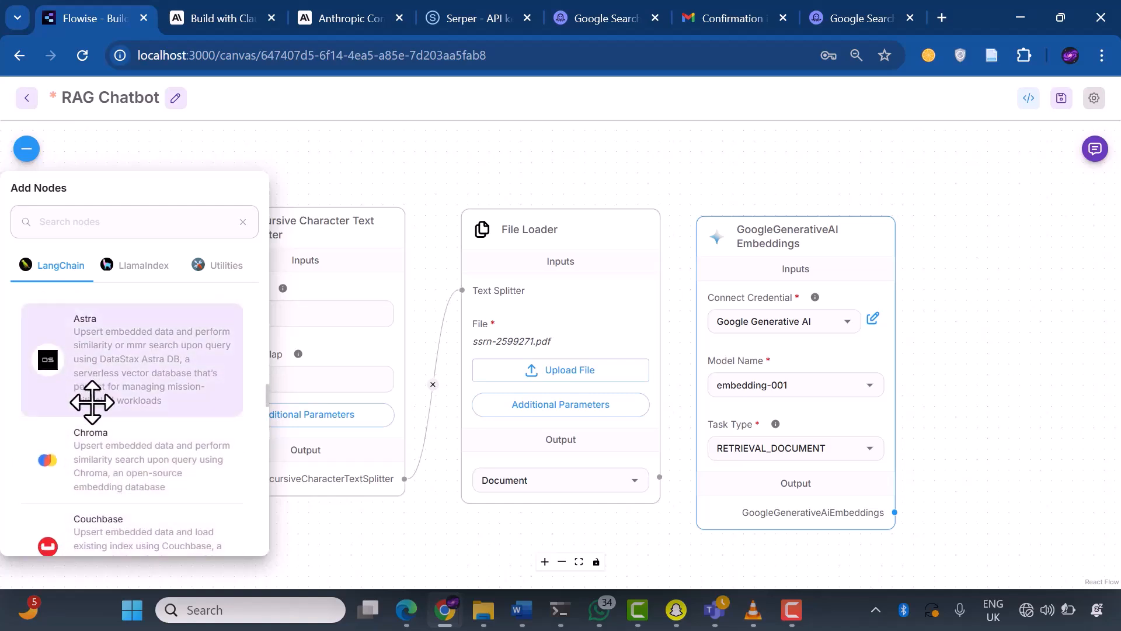
mouse_move(106, 433)
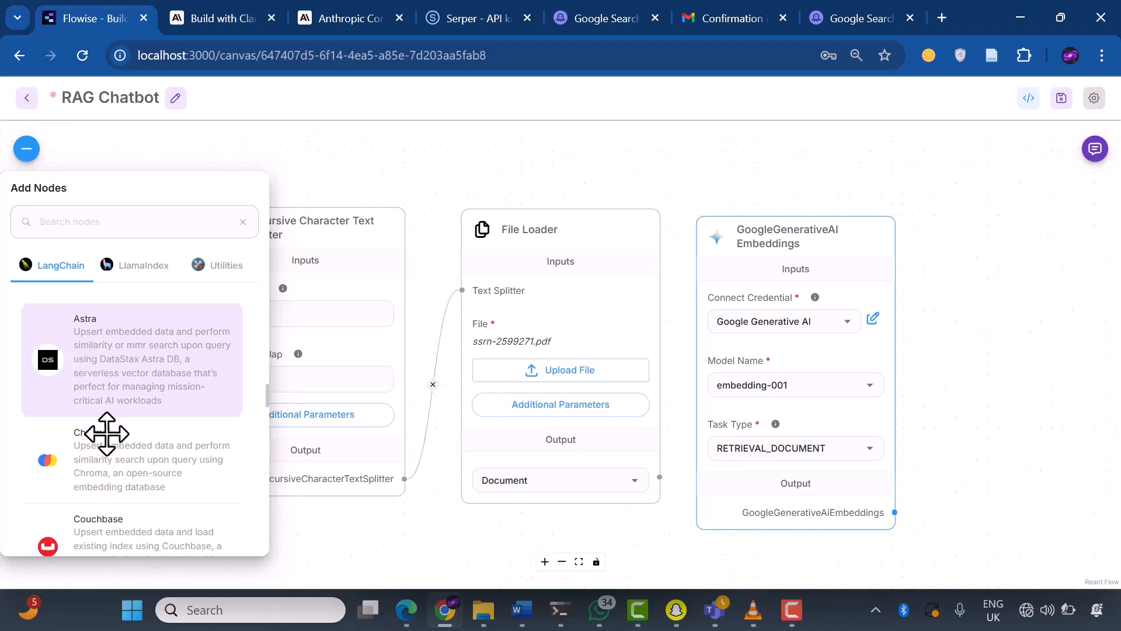
scroll("down", 3)
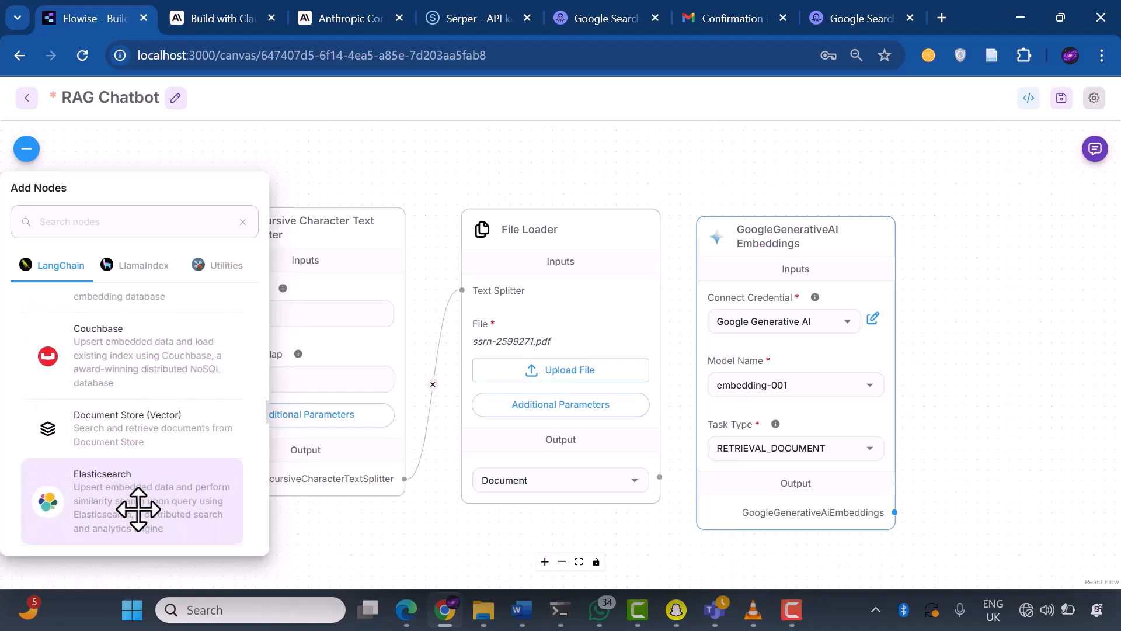
scroll("down", 3)
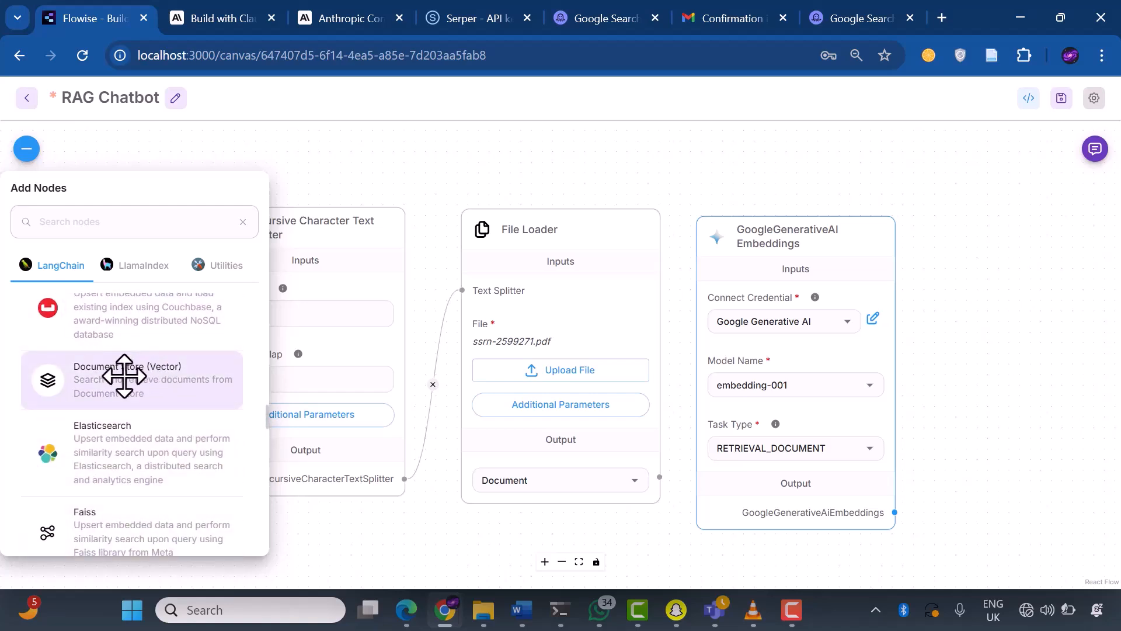
scroll("down", 3)
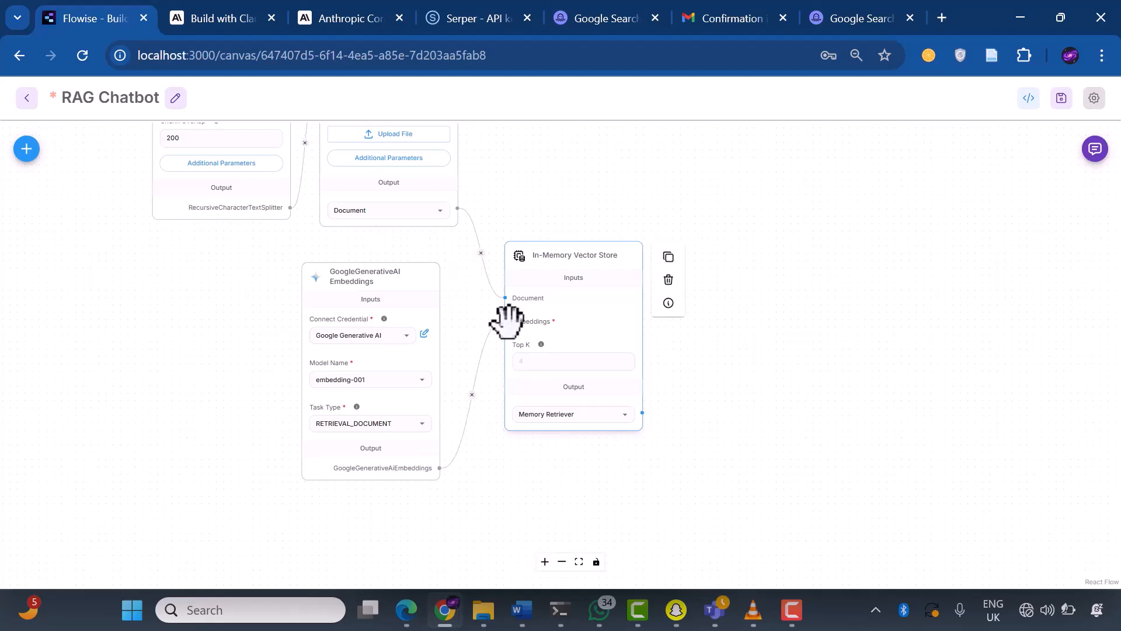
Set the In-Memory Vector Store's Top K to 4 and keep Memory Retriever as output.
left_click(572, 361)
type("4")
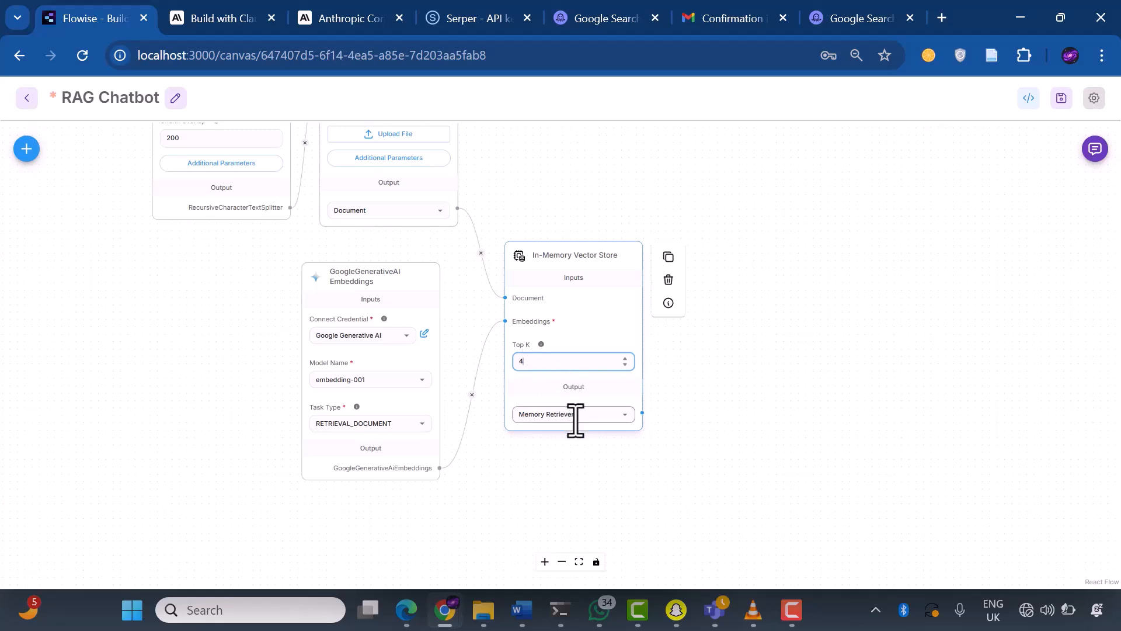
left_click(572, 414)
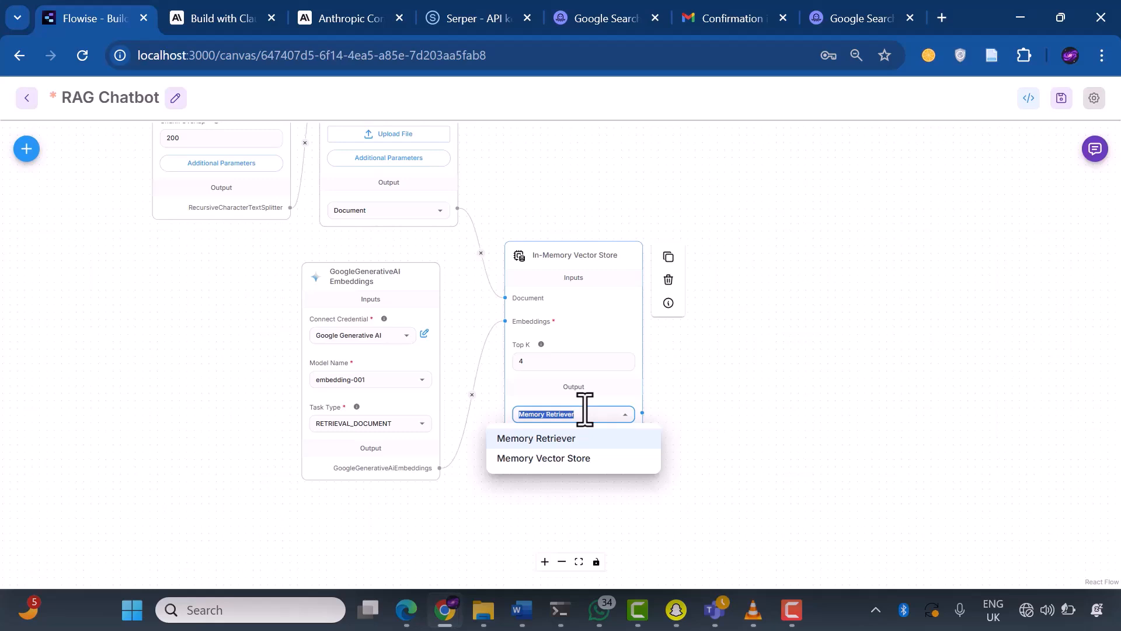
left_click(536, 438)
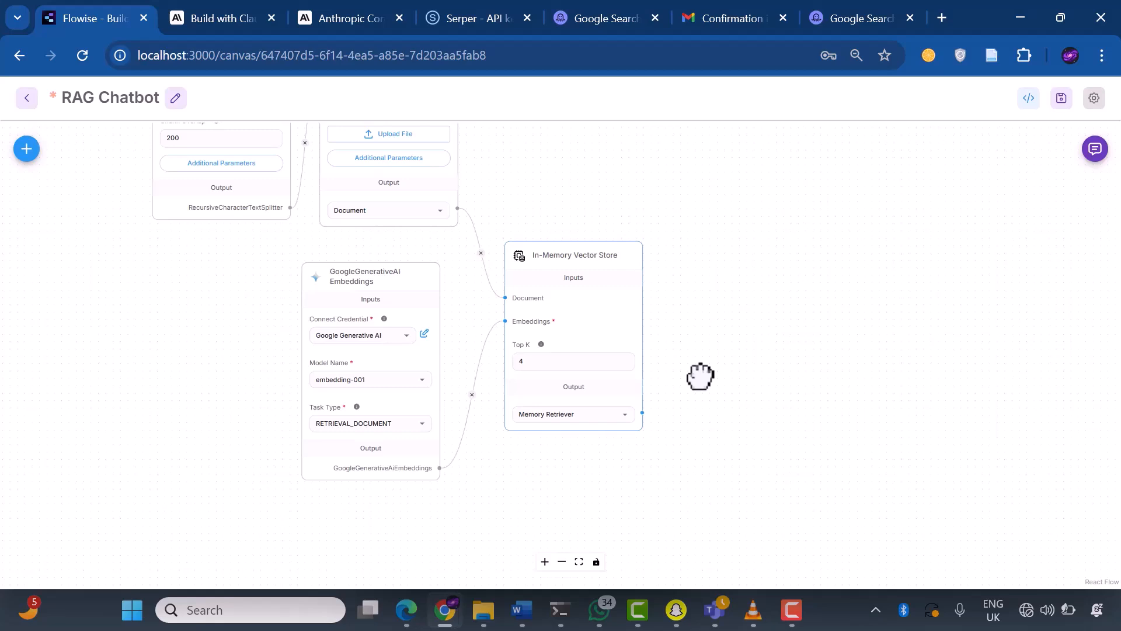
mouse_move(50, 461)
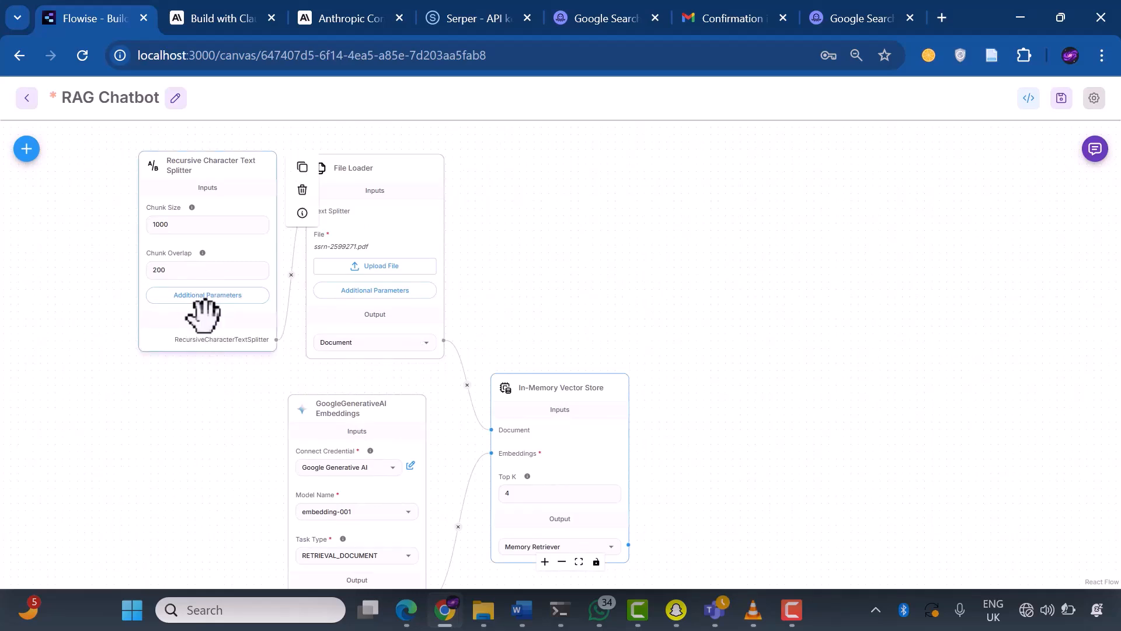
mouse_move(351, 418)
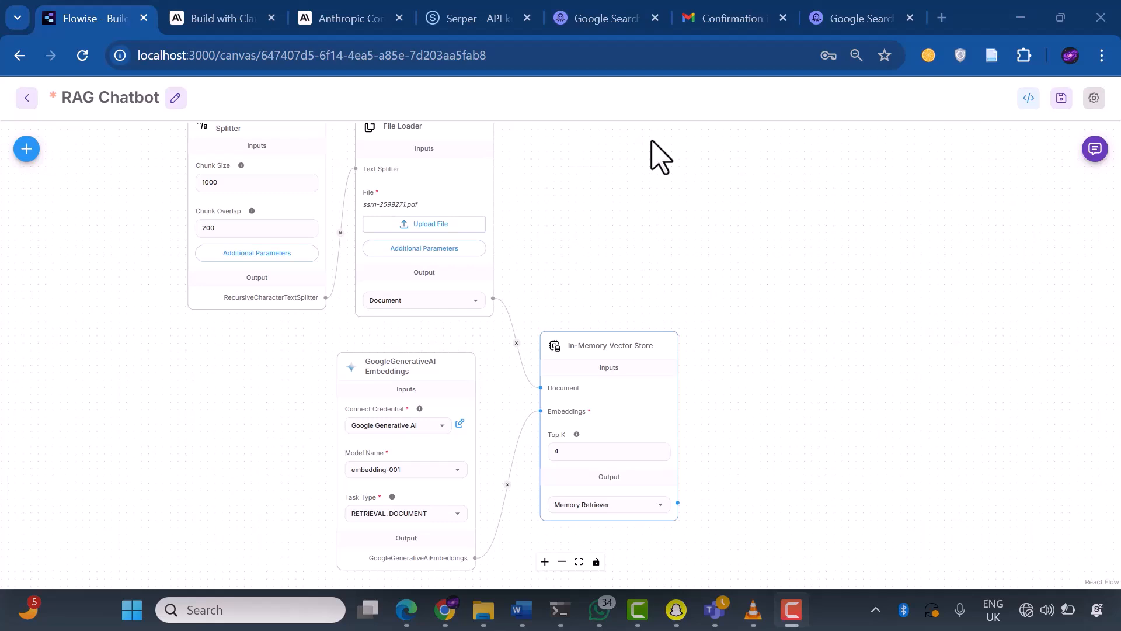
mouse_move(26, 149)
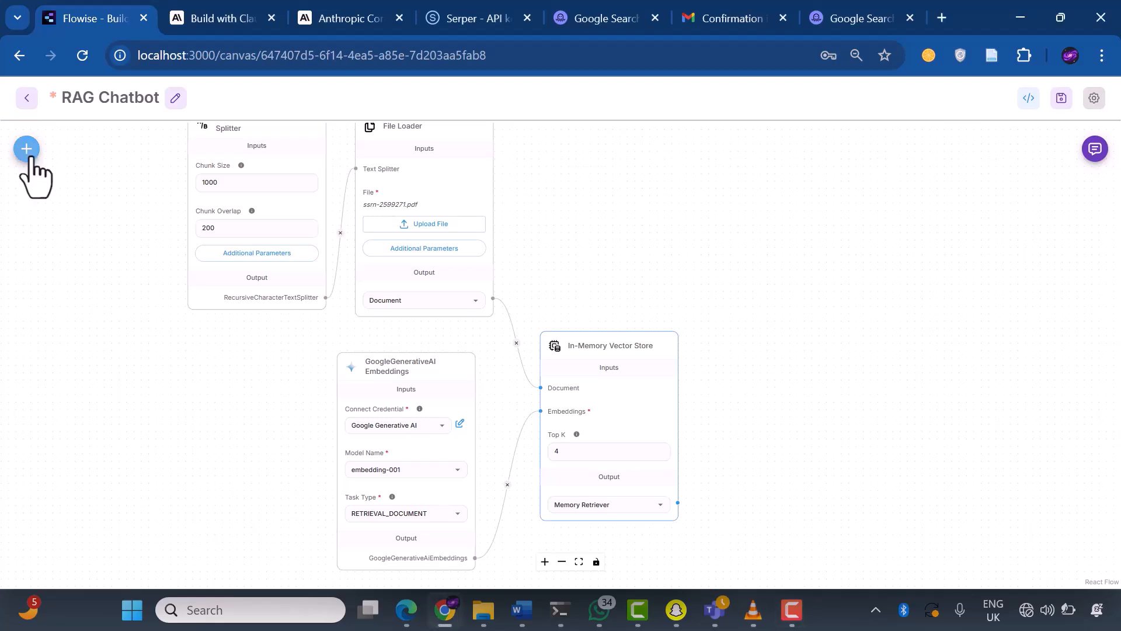
Open the Add Nodes list and expand one of the node categories.
left_click(26, 148)
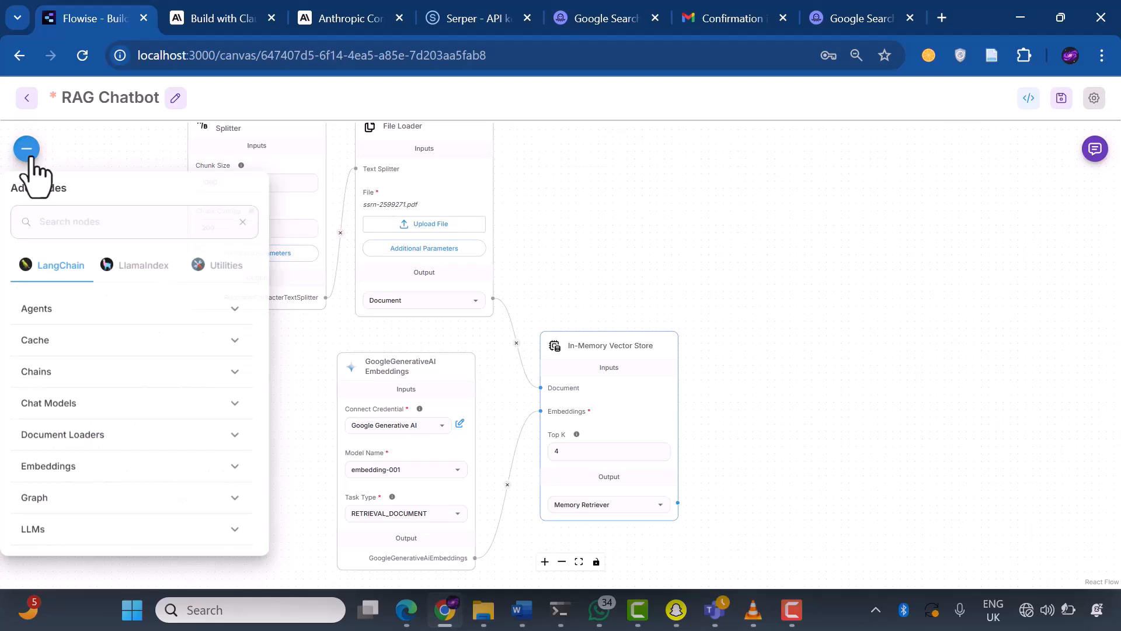
mouse_move(99, 440)
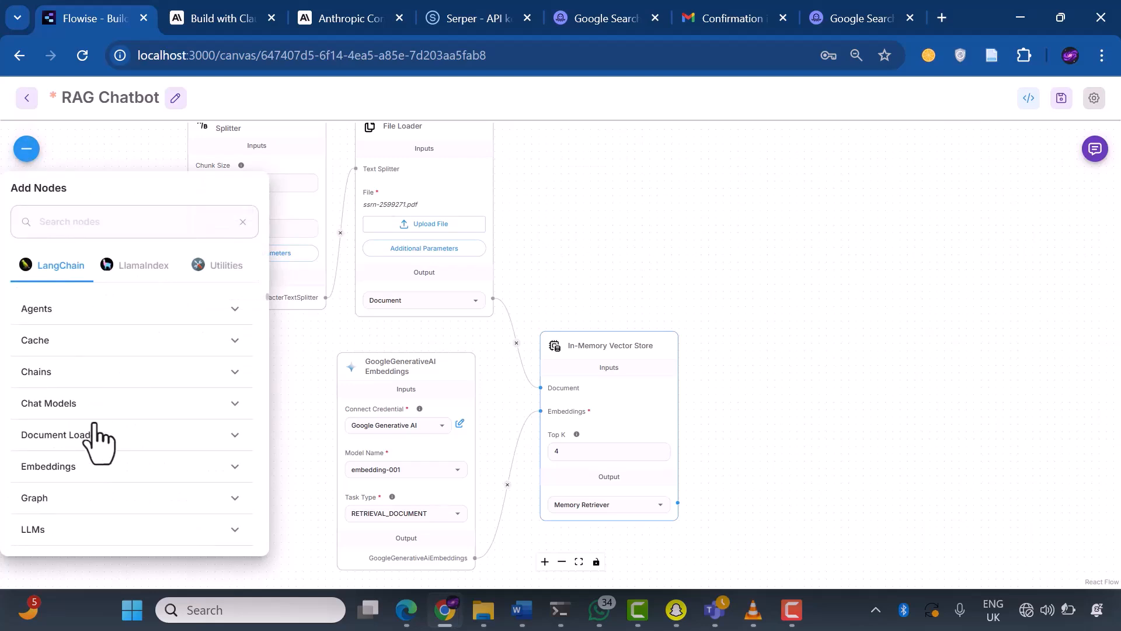
left_click(48, 402)
type("chat mistral")
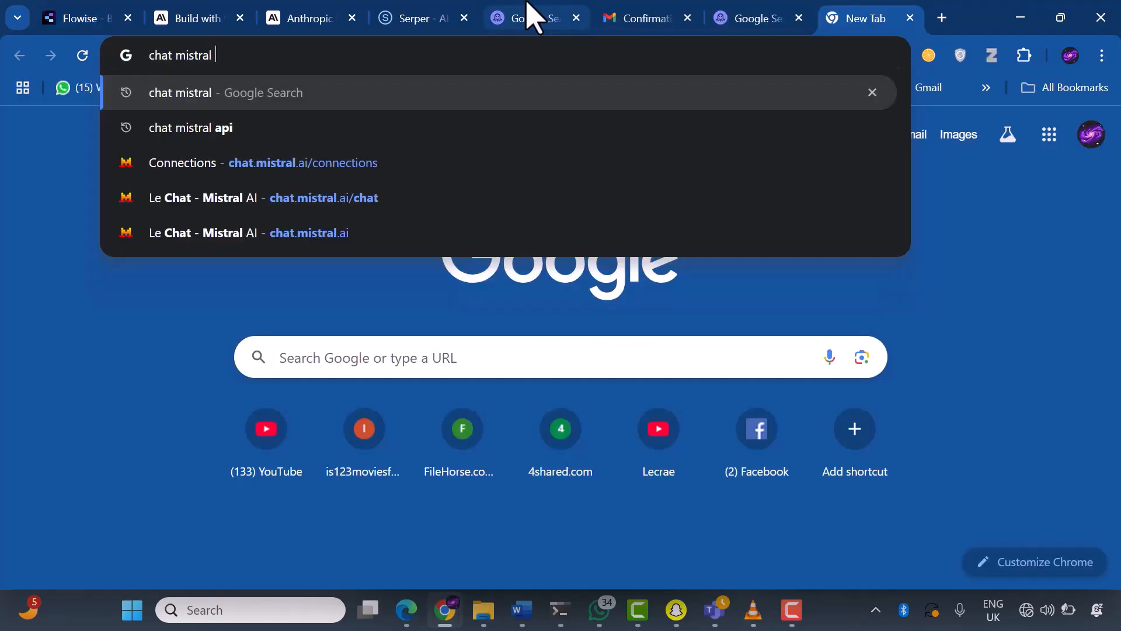
Search for chat mistral, open Le Chat - Mistral AI, and reach its API keys page.
type(" ai")
key("Return")
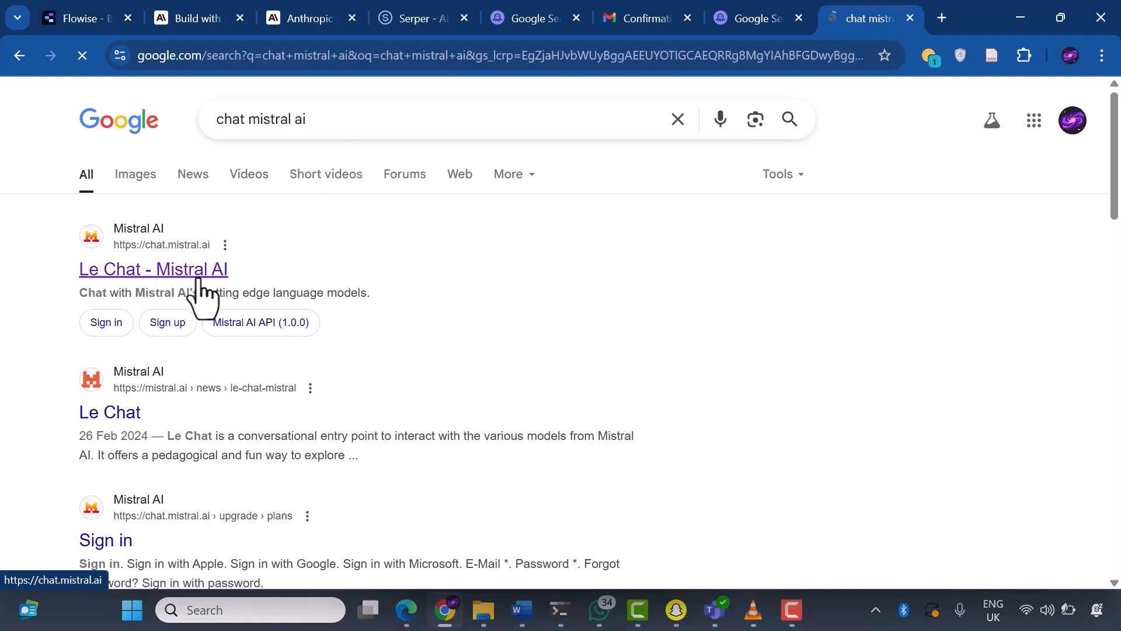
left_click(152, 268)
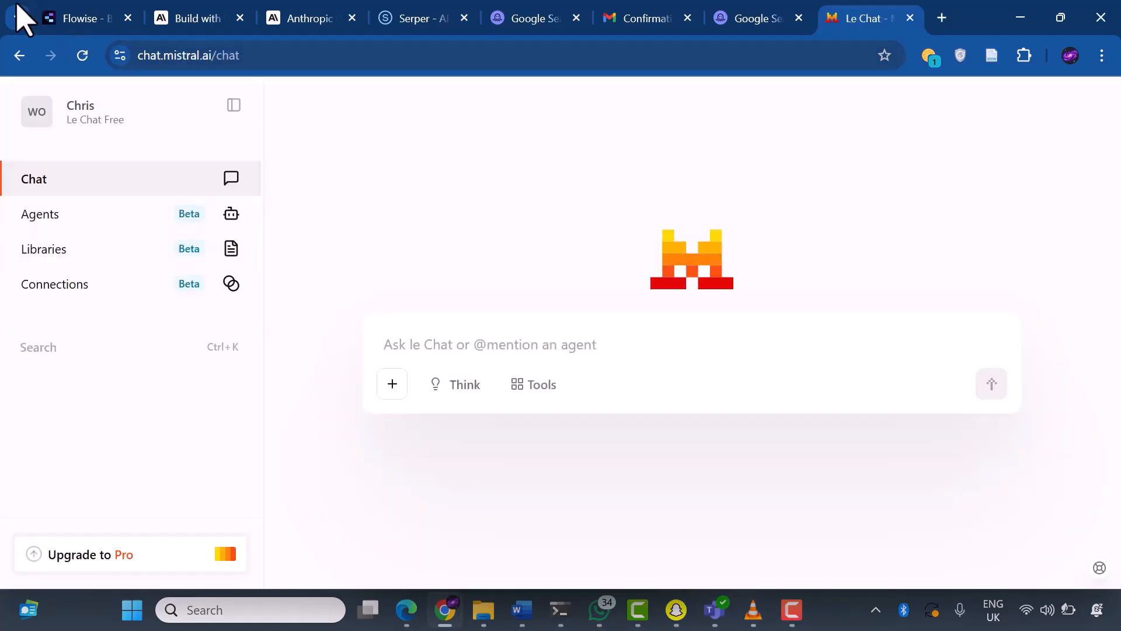
left_click(93, 111)
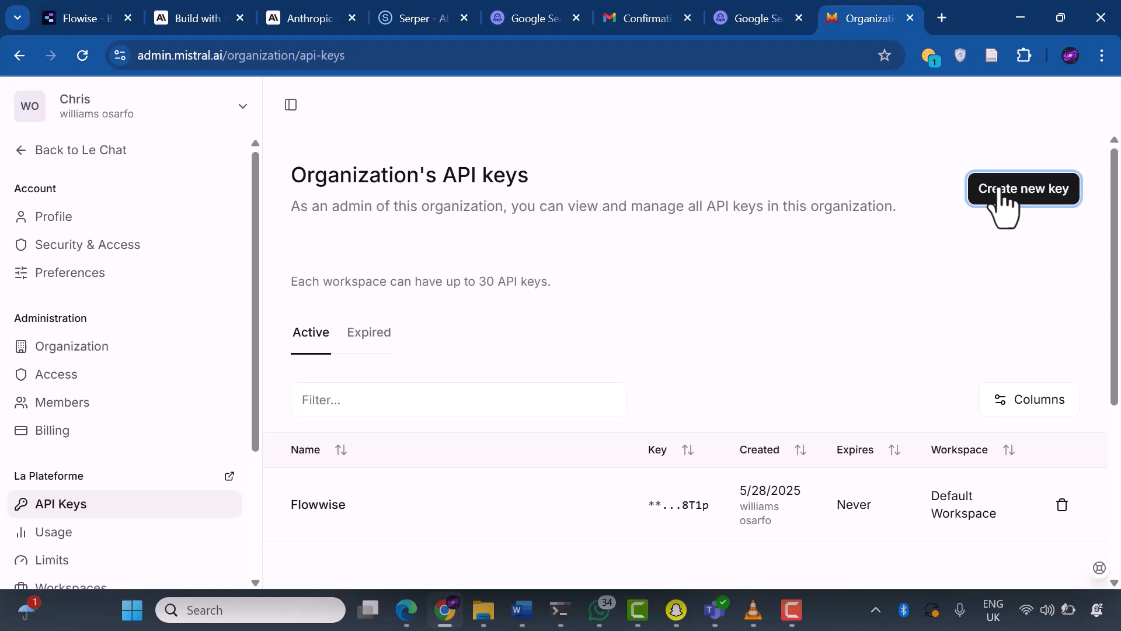
Create a new 'flowise' Mistral API key, copy it, and close the confirmation notice.
left_click(1022, 188)
type("flowise")
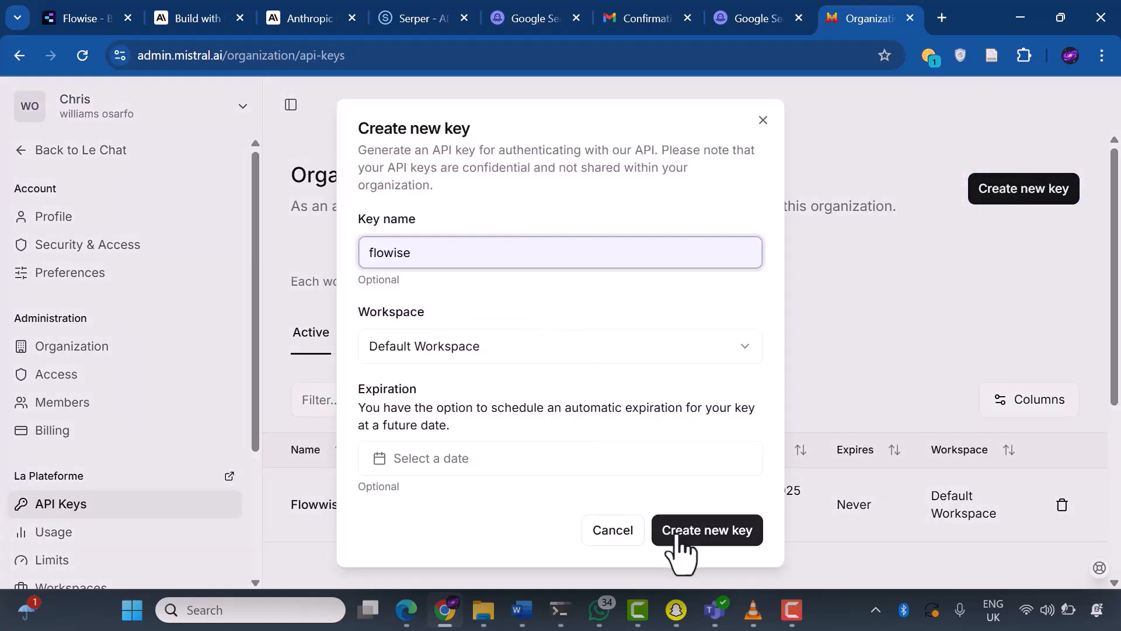
left_click(706, 530)
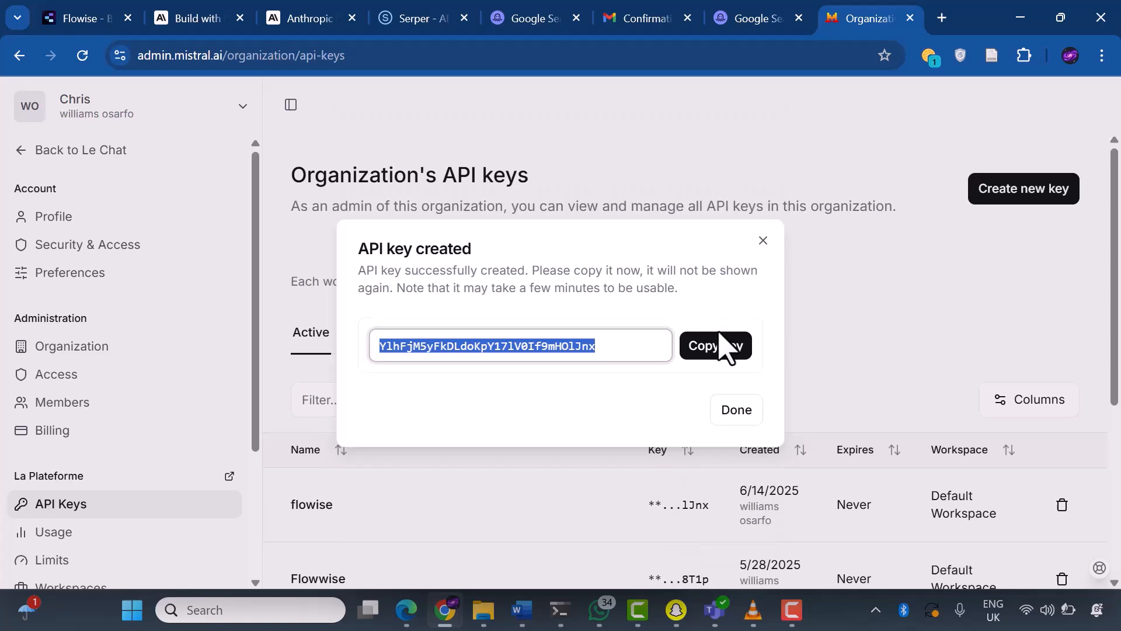
left_click(715, 345)
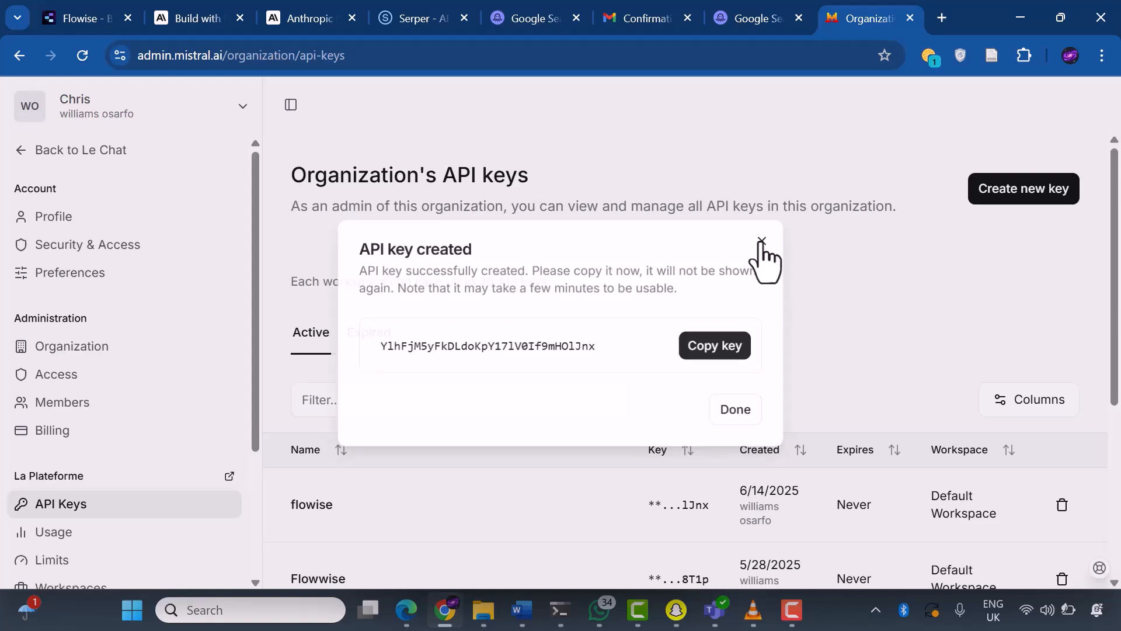
left_click(78, 18)
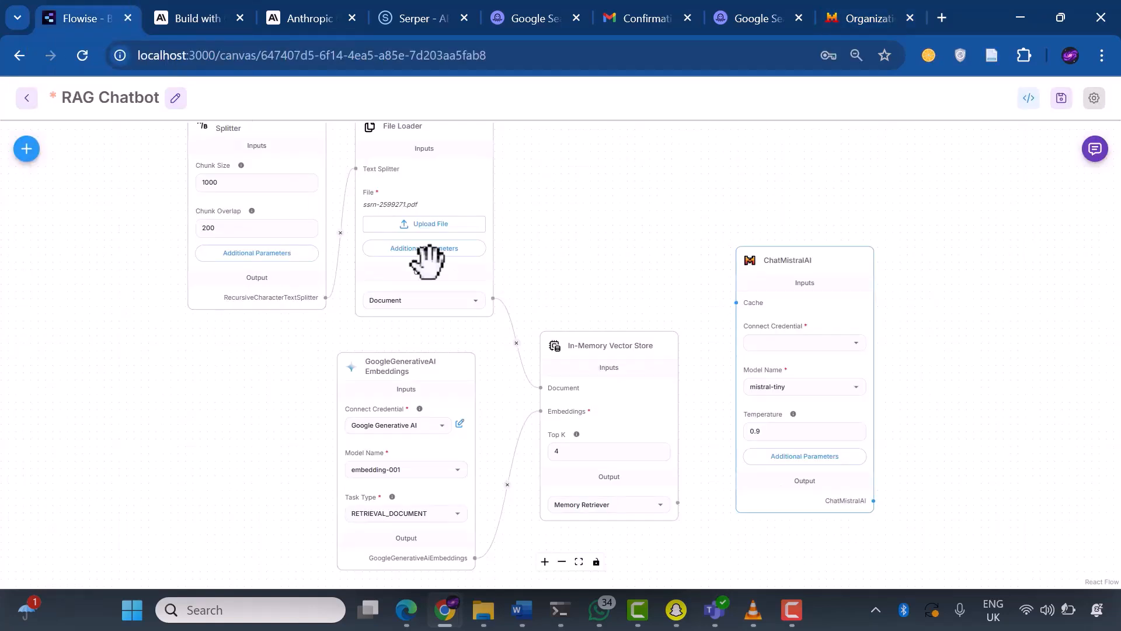
mouse_move(822, 322)
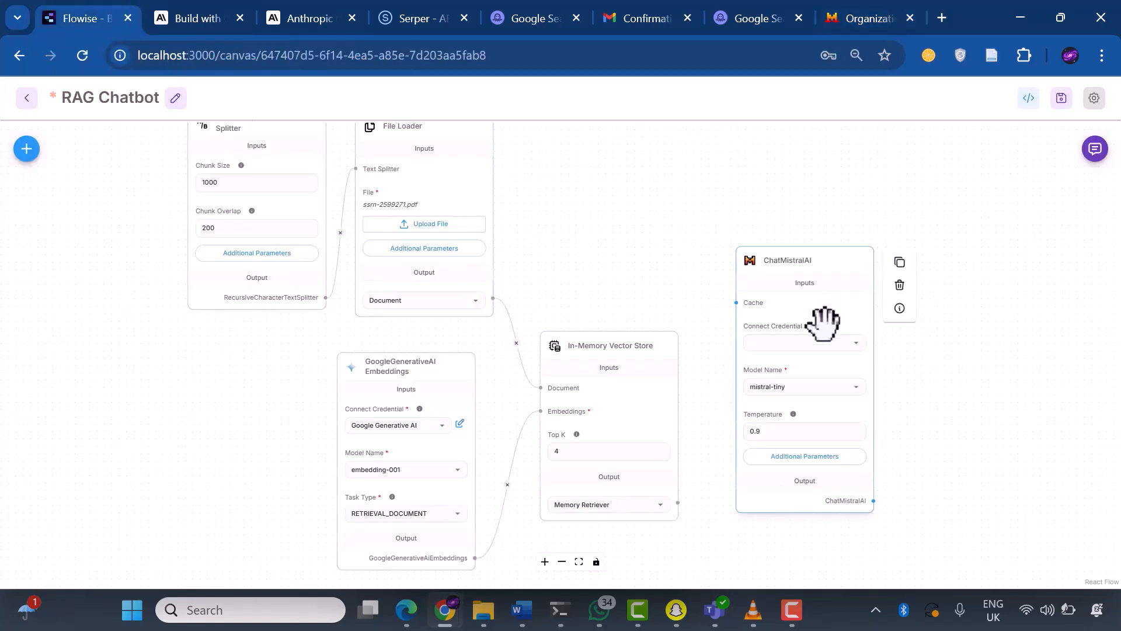
Connect ChatMistralAI to a new 'MistralAI Key' credential and show its additional parameters.
left_click(793, 343)
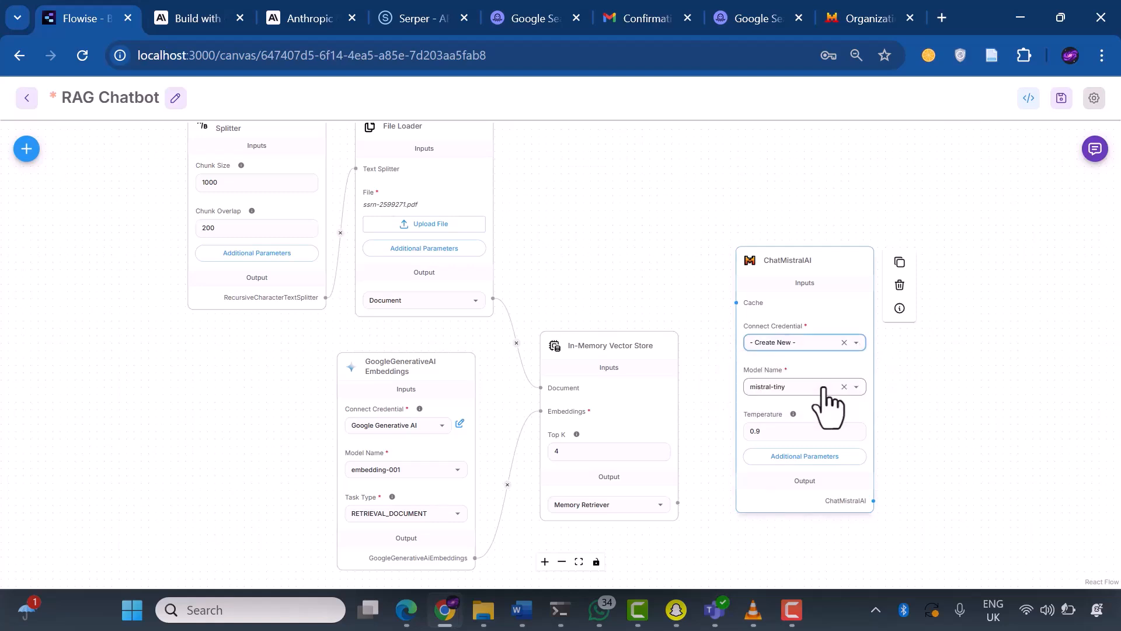
left_click(794, 342)
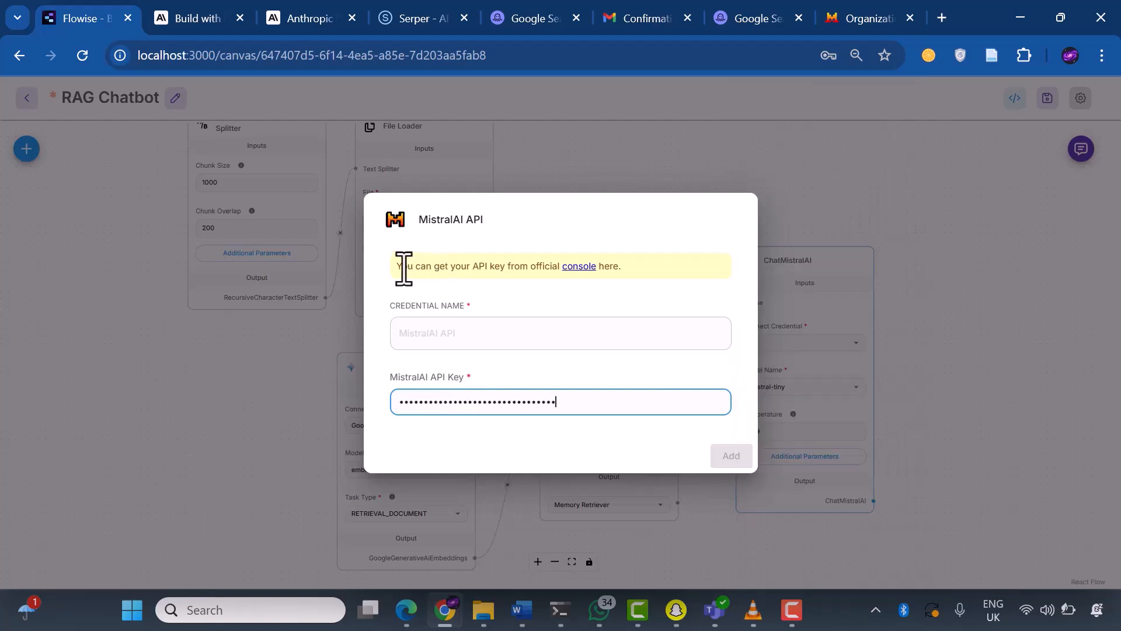
mouse_move(472, 265)
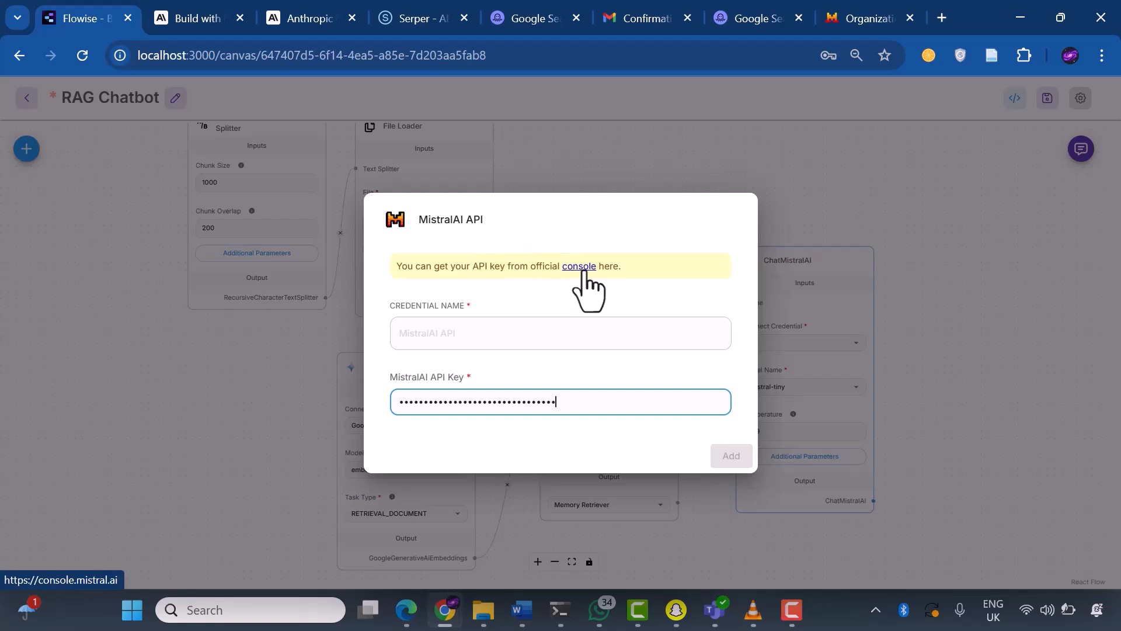
mouse_move(771, 268)
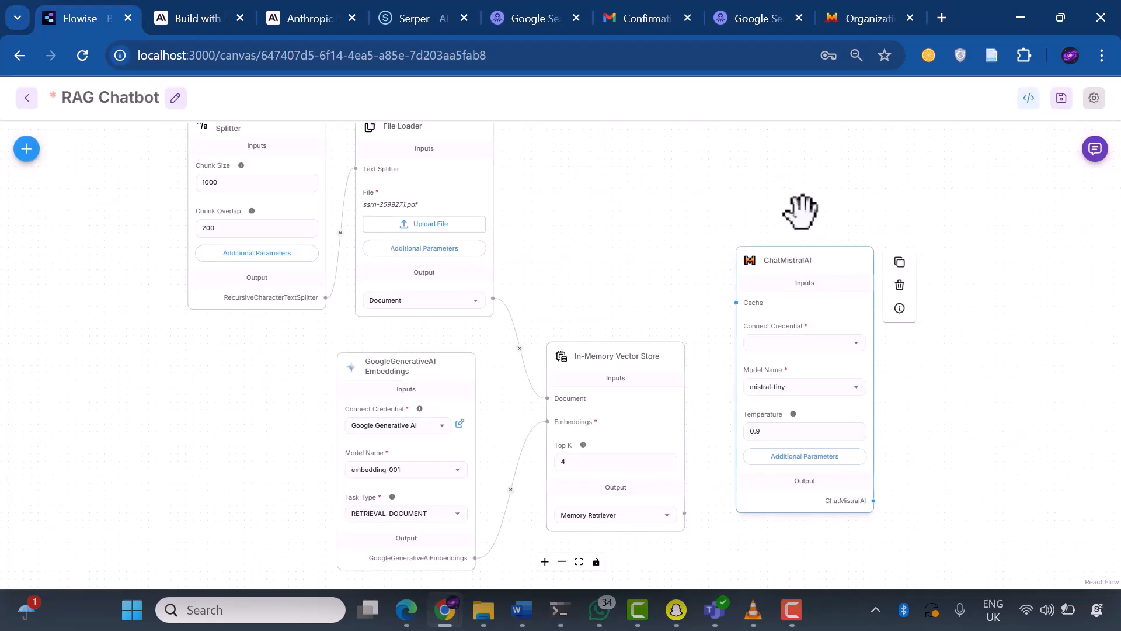
left_click(803, 387)
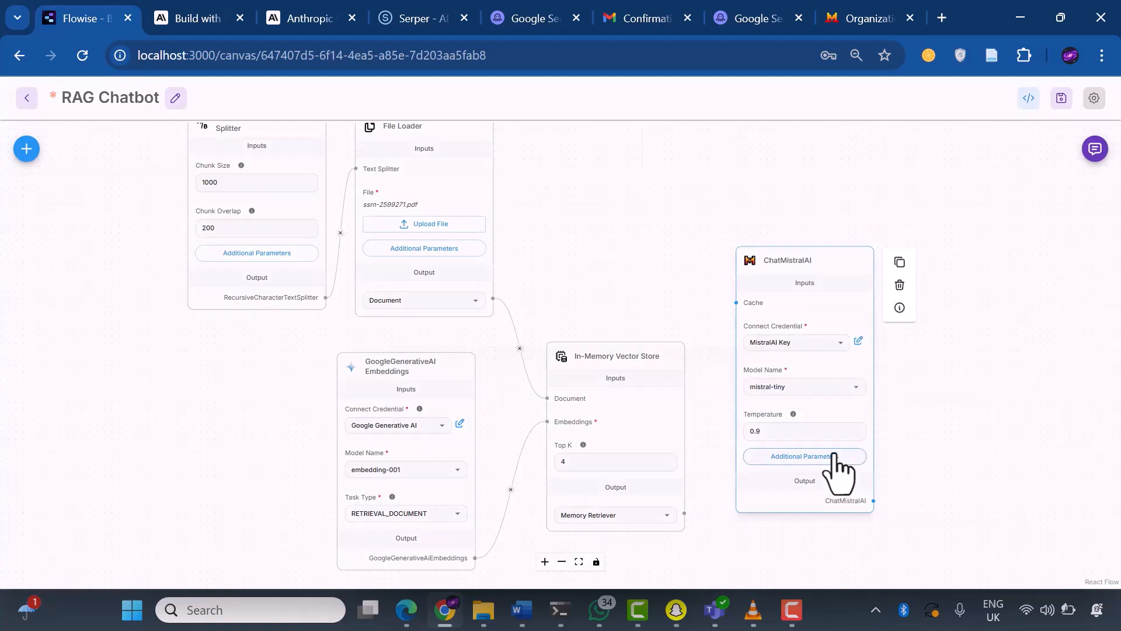
left_click(803, 456)
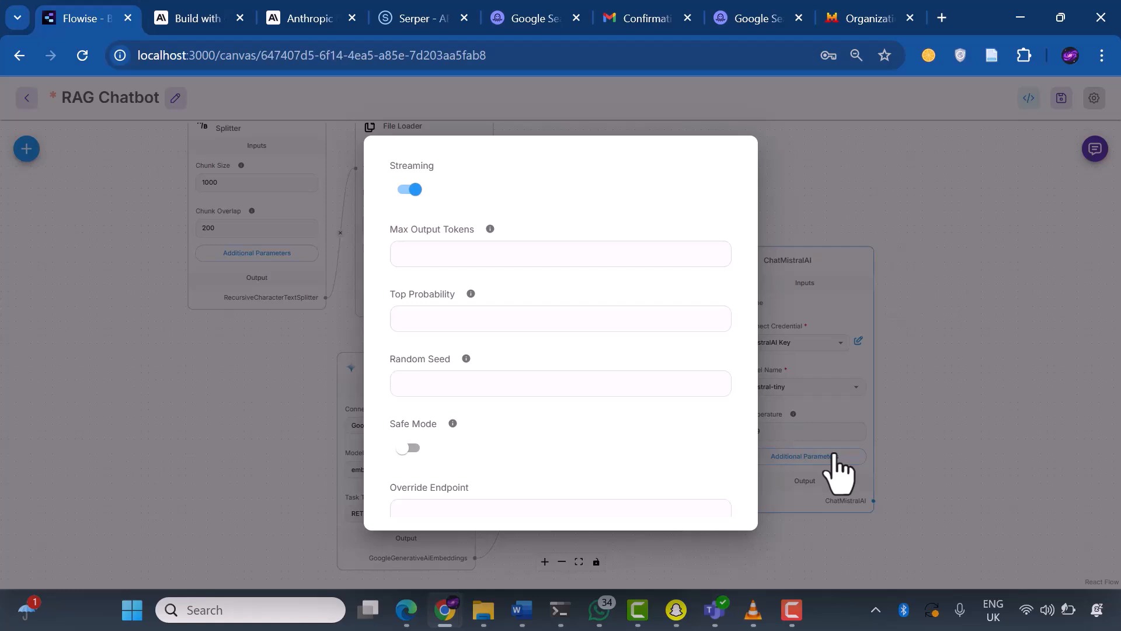
Set ChatMistralAI's Max Output Tokens to 500.
left_click(560, 252)
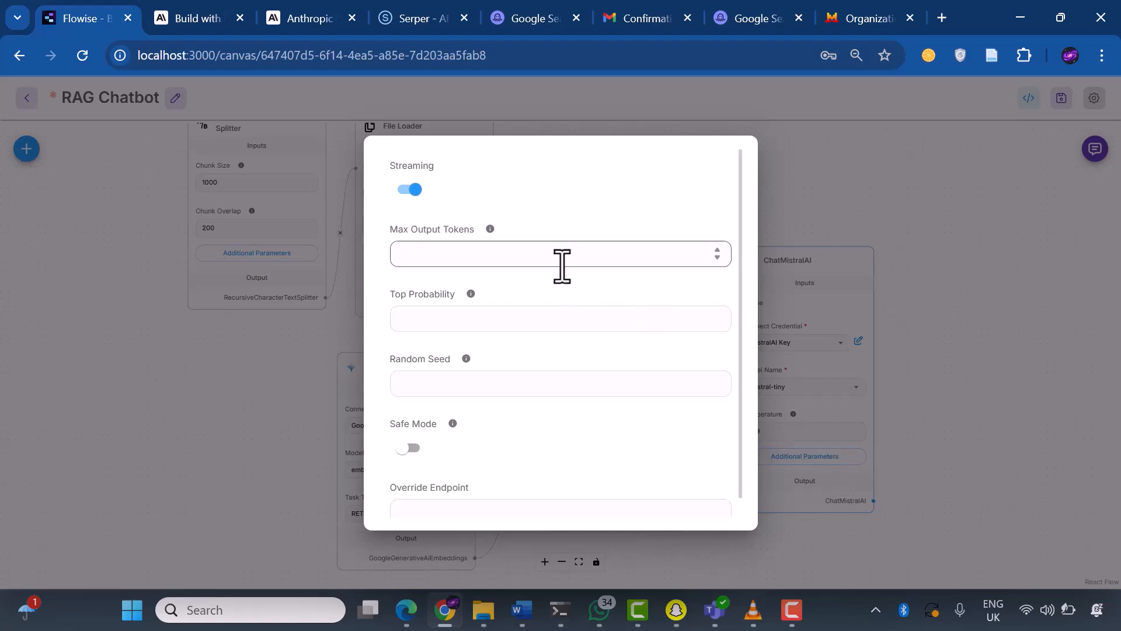
type("500")
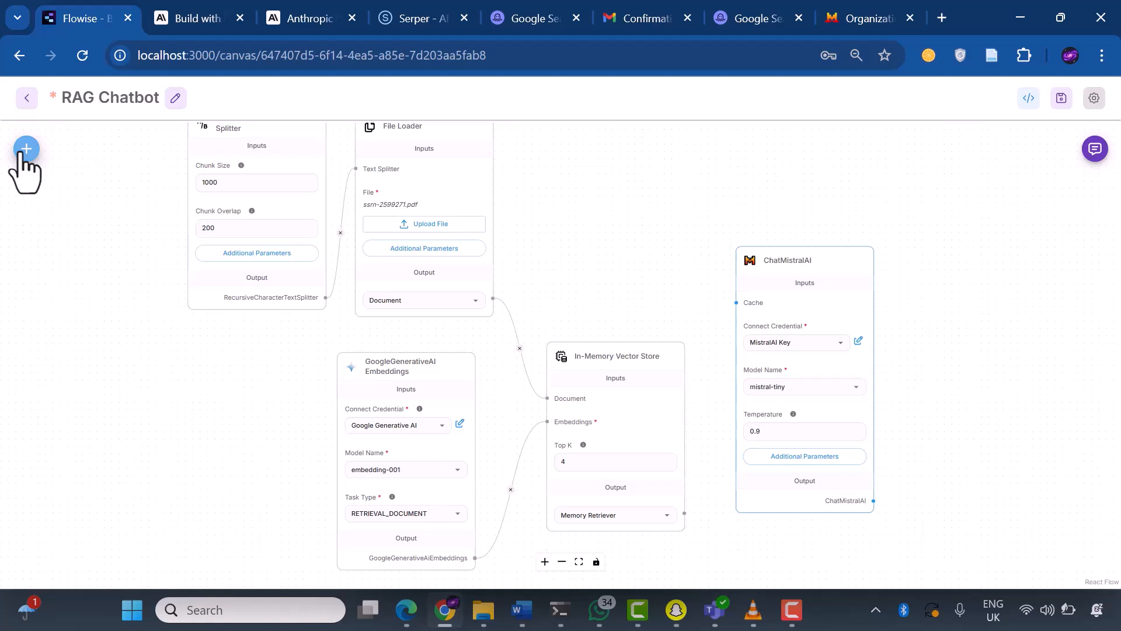
Add a Conversational Retrieval QA Chain linked to ChatMistralAI and the vector store retriever.
left_click(26, 149)
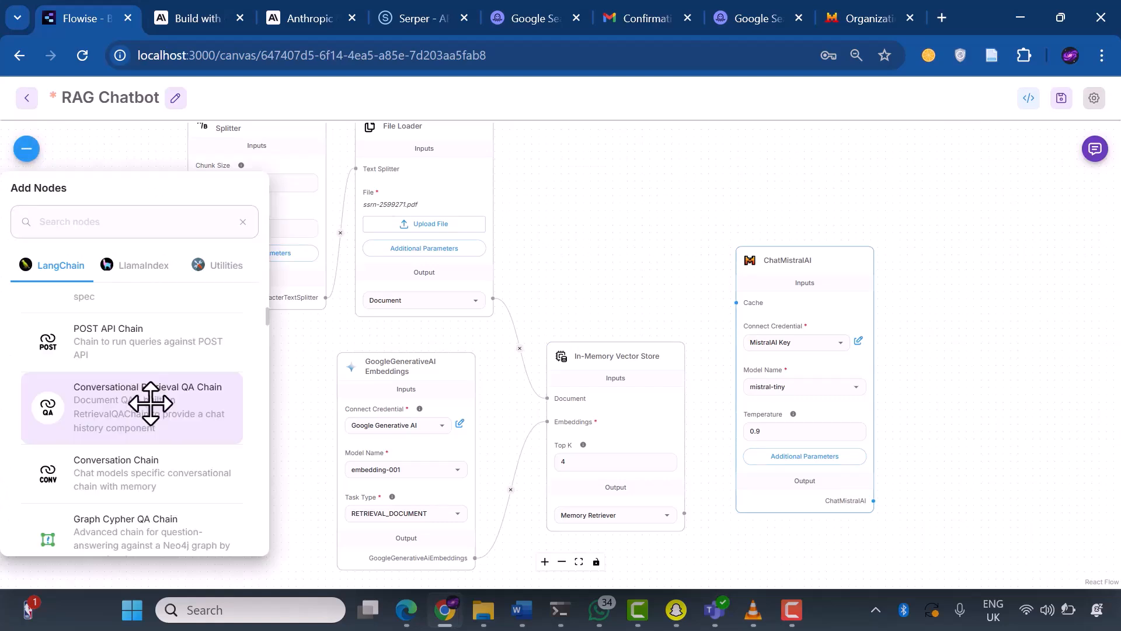
mouse_move(1009, 336)
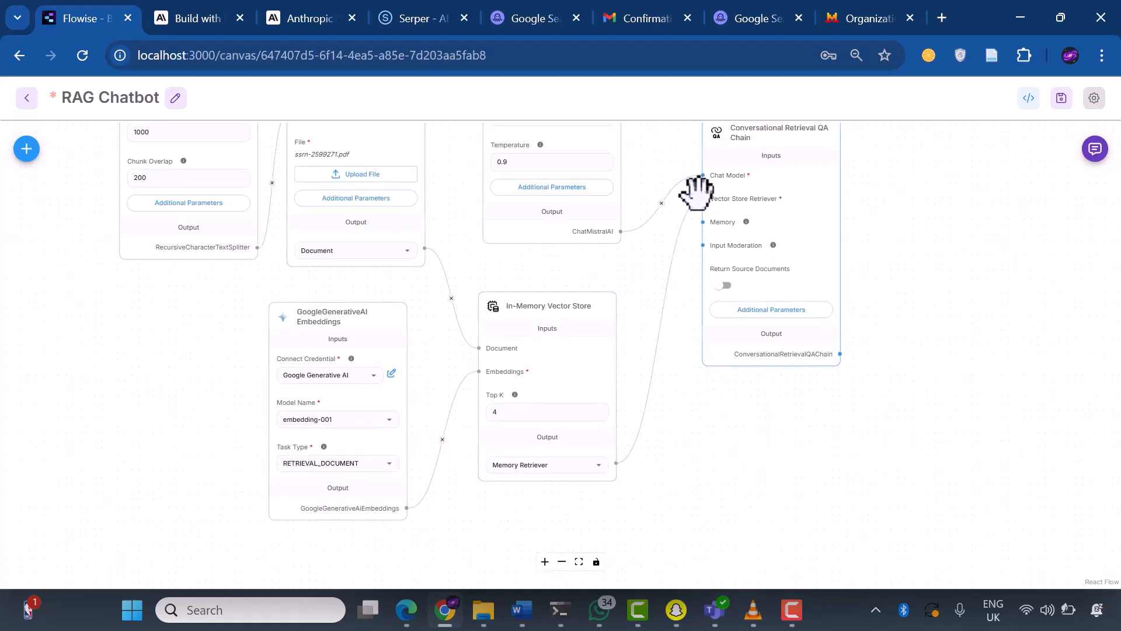
left_click(26, 149)
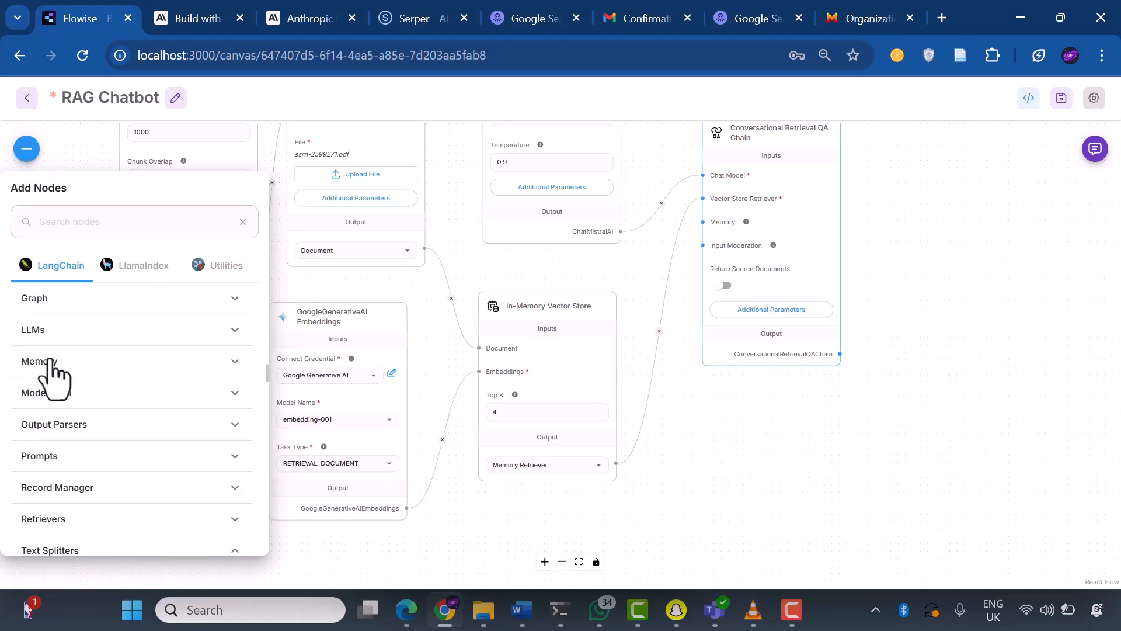
Expand the Memory category to add a Buffer Memory node for the chain.
left_click(39, 361)
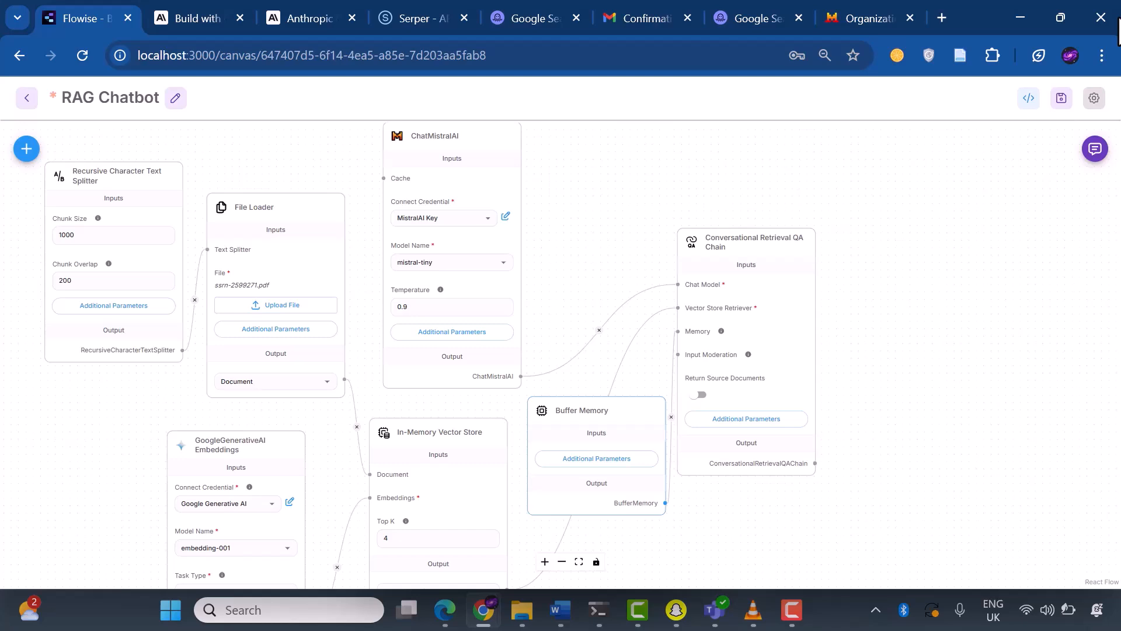
Ask the chatbot 'what is our document about?'.
left_click(1093, 149)
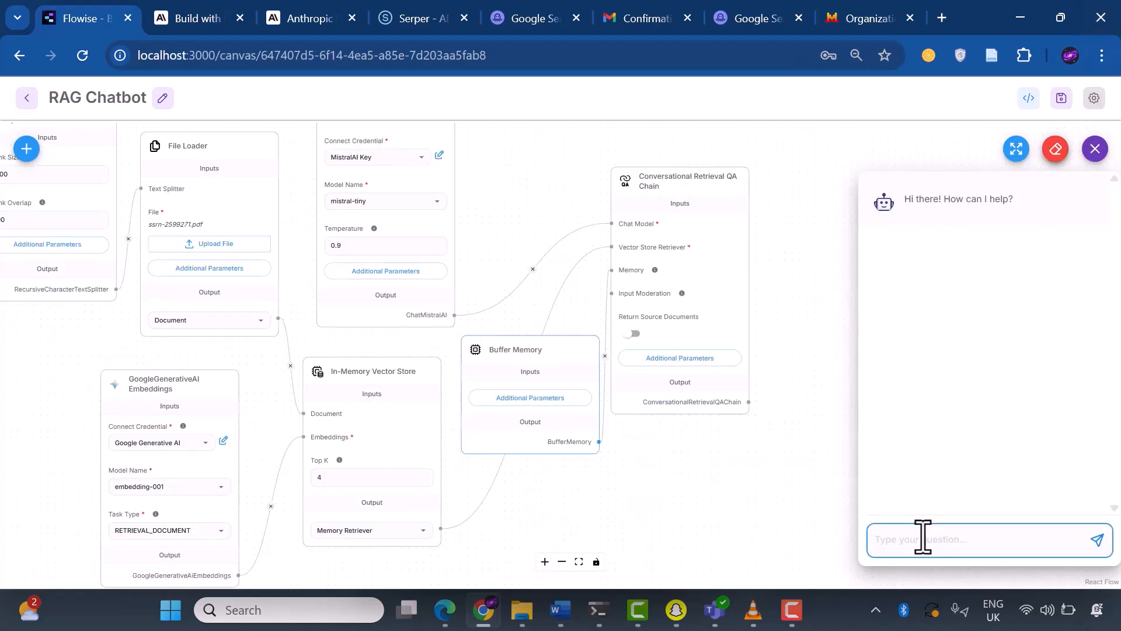
type("w")
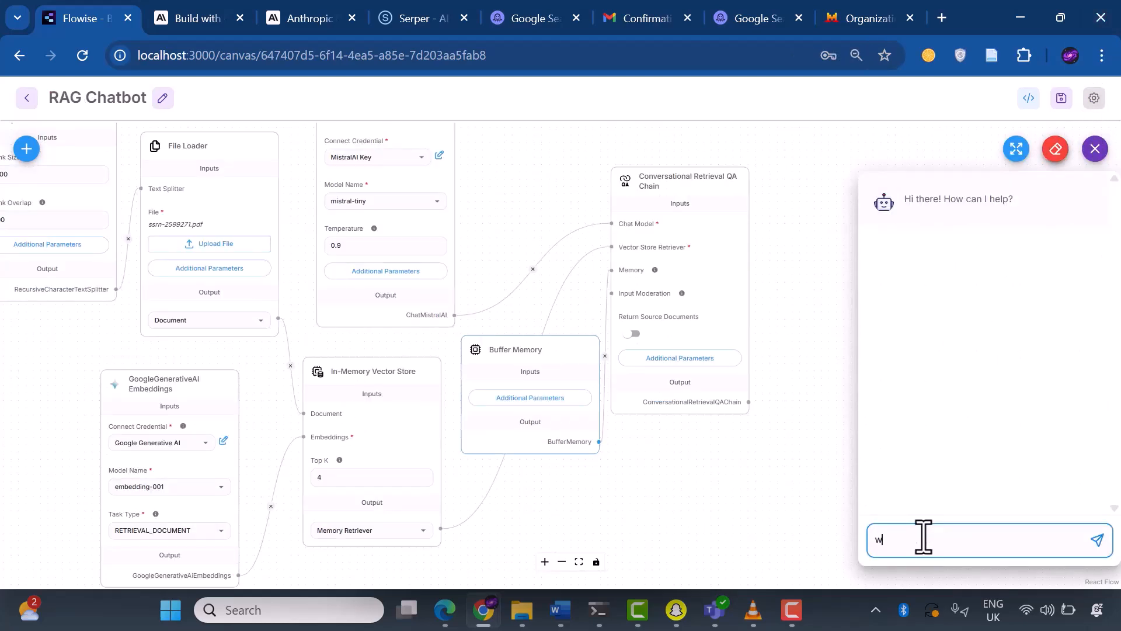
type("hat")
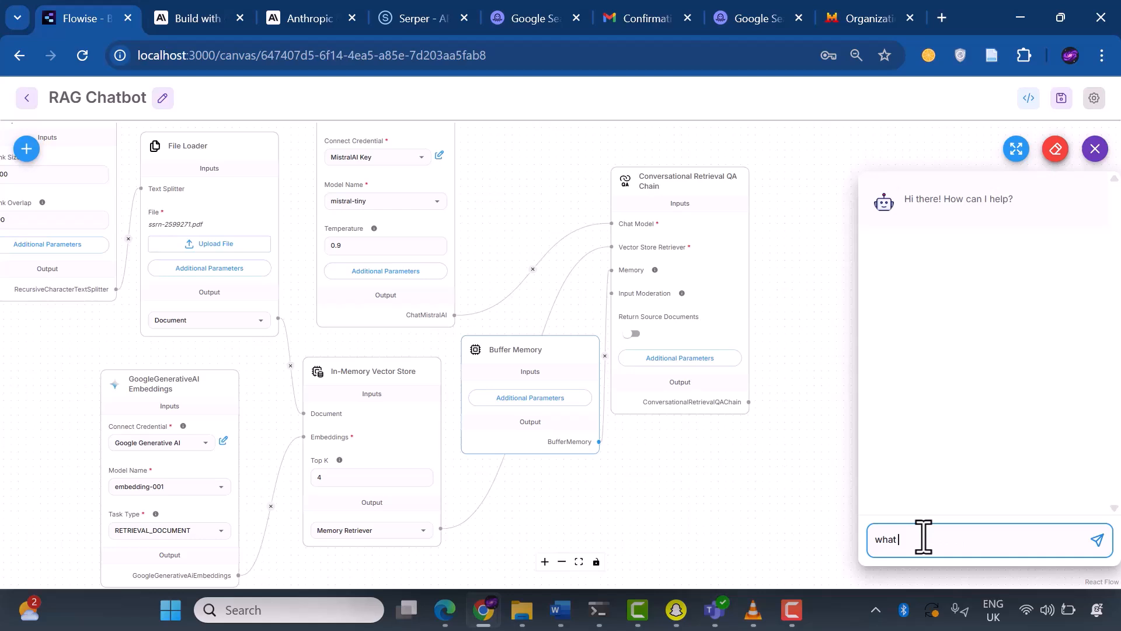
type("is our document about?")
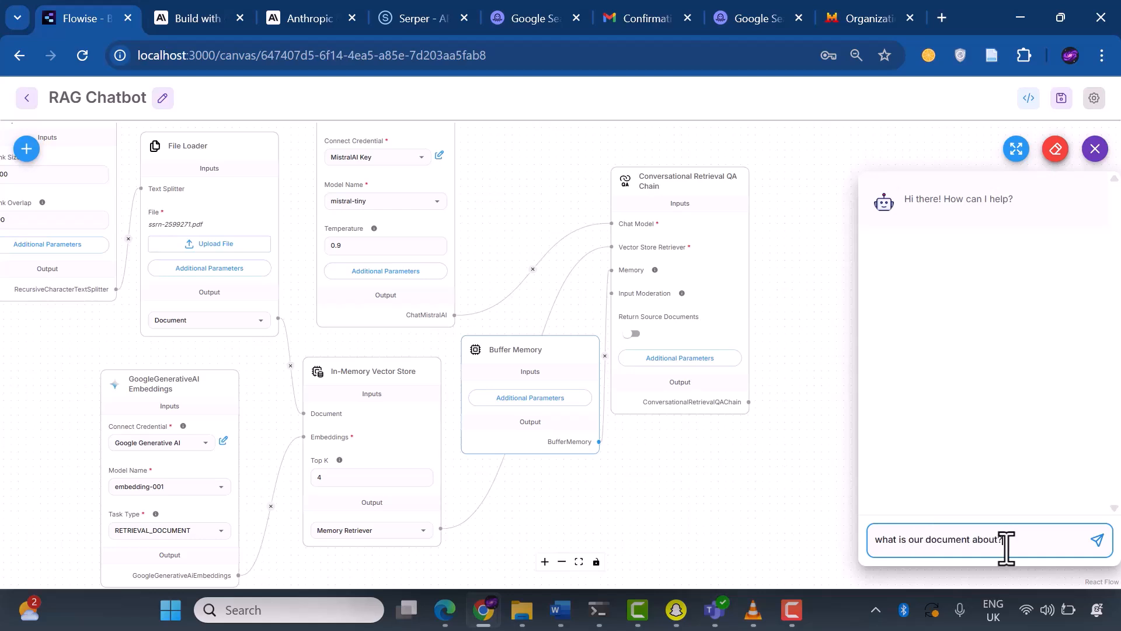
left_click(1096, 539)
type("can you summarize the main points")
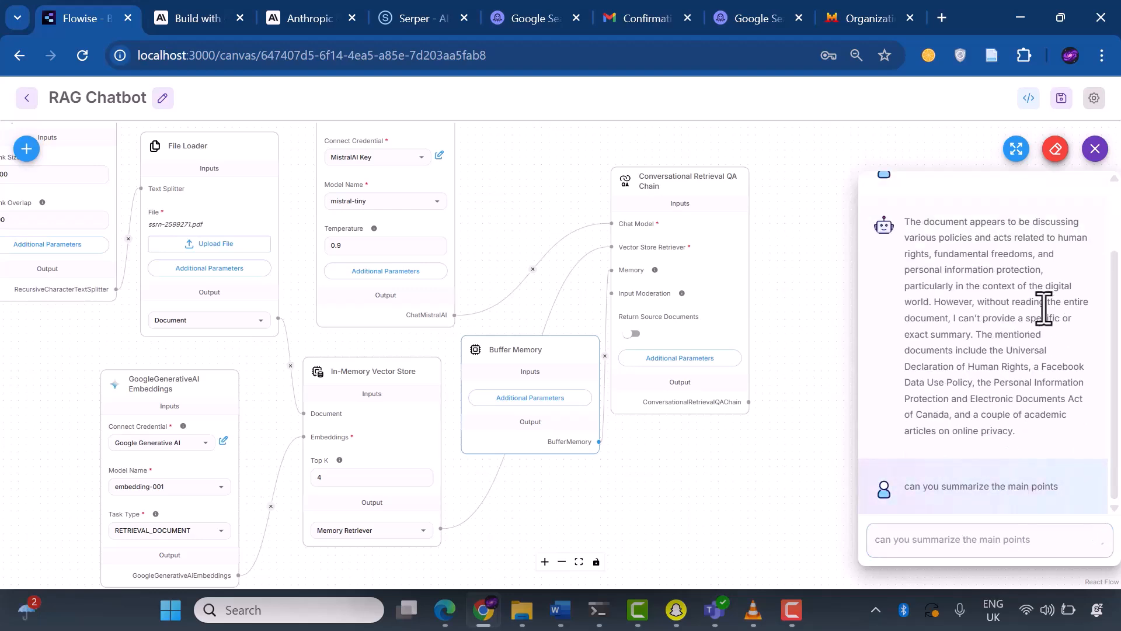
Ask what the document says about the European Convention, then start asking about blinding.
scroll("down", 3)
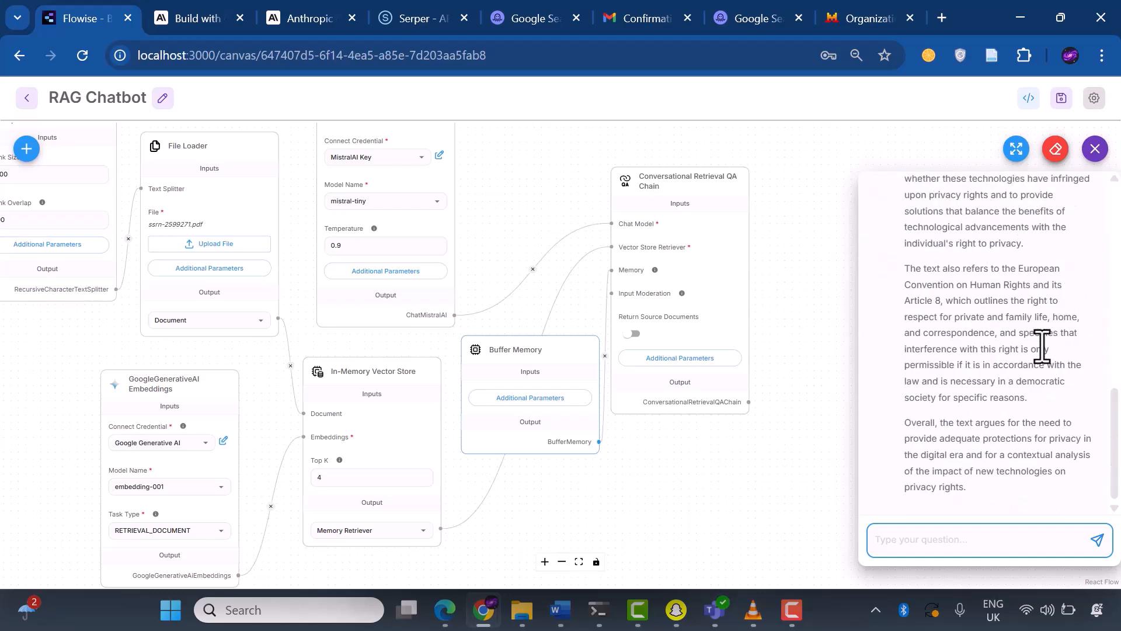
type("what does it say about the european convention")
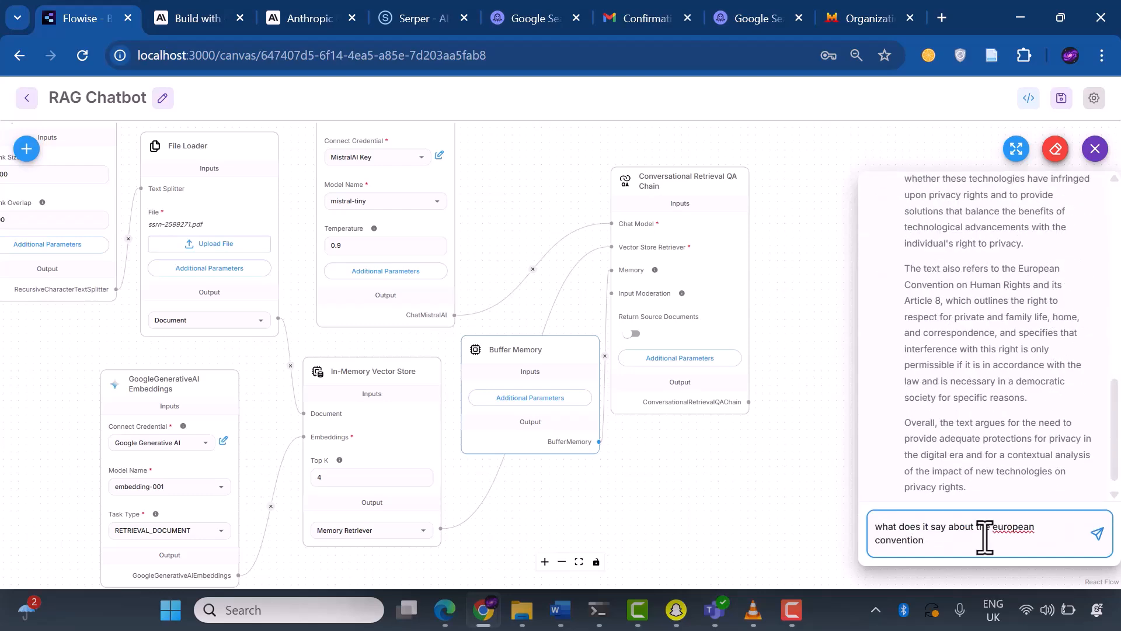
left_click(1097, 533)
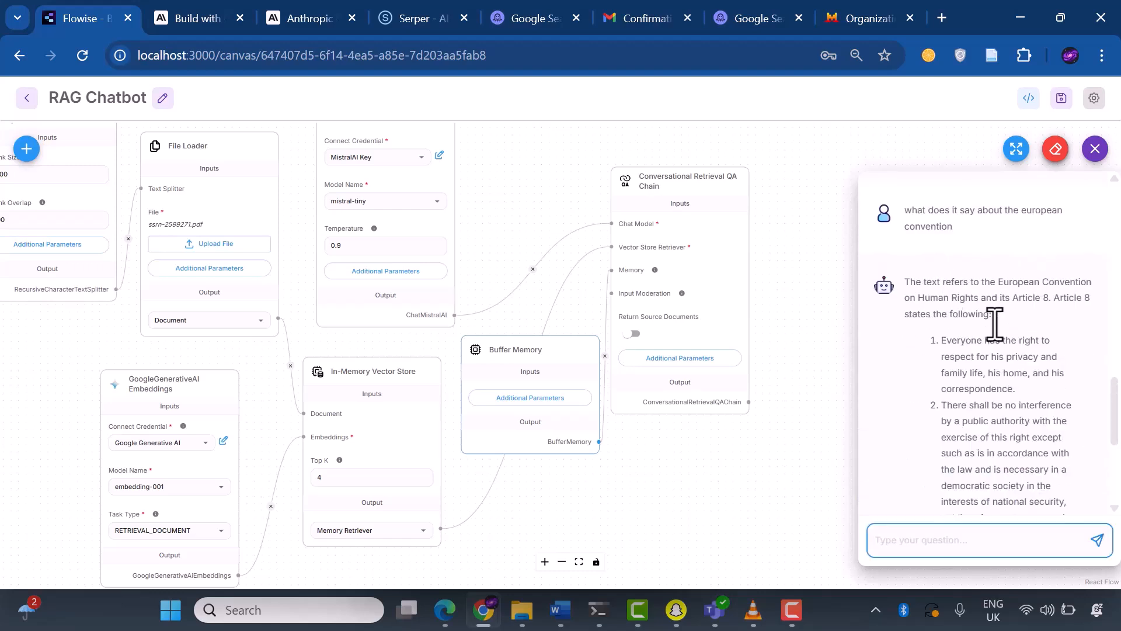
type("what is blin")
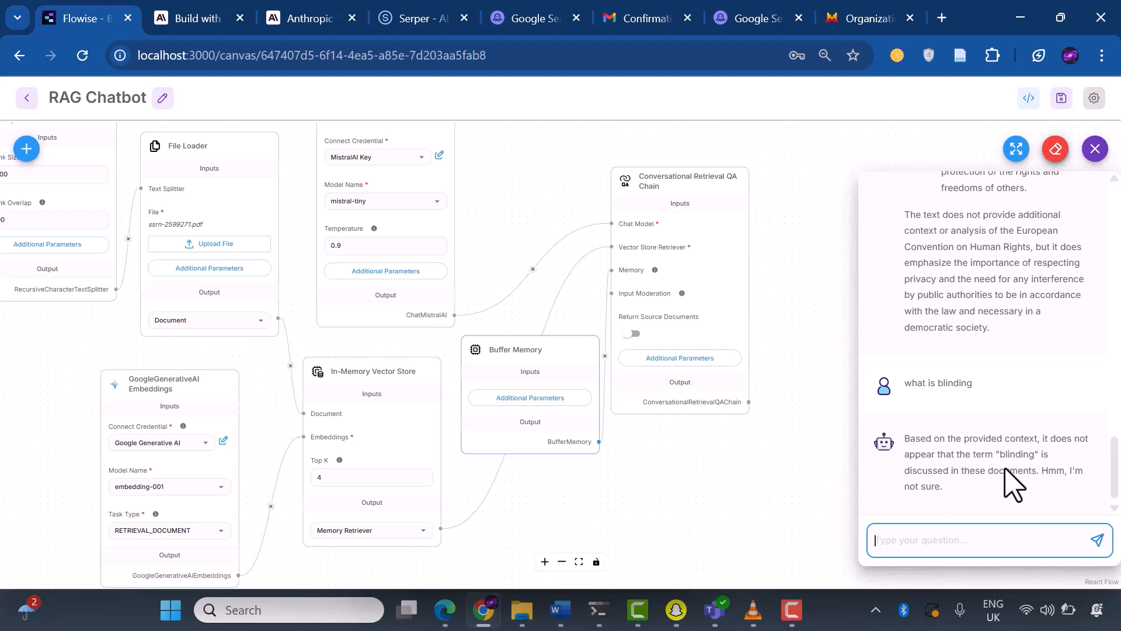
mouse_move(943, 516)
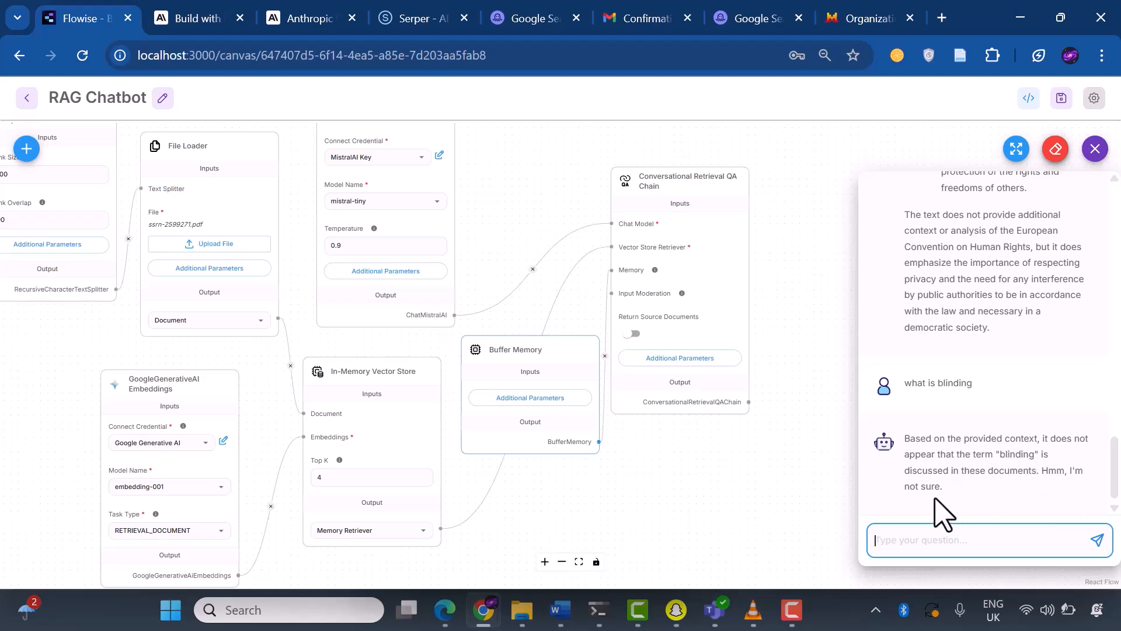